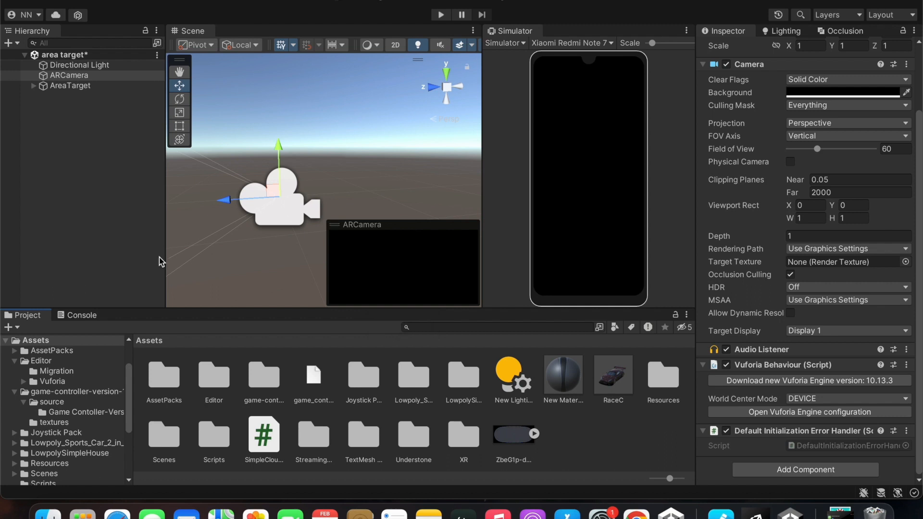
mouse_move(35, 113)
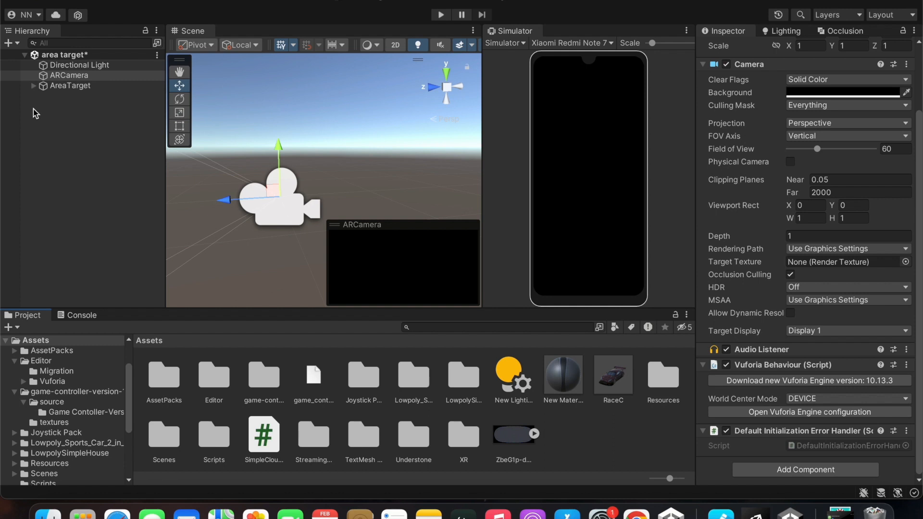
mouse_move(57, 79)
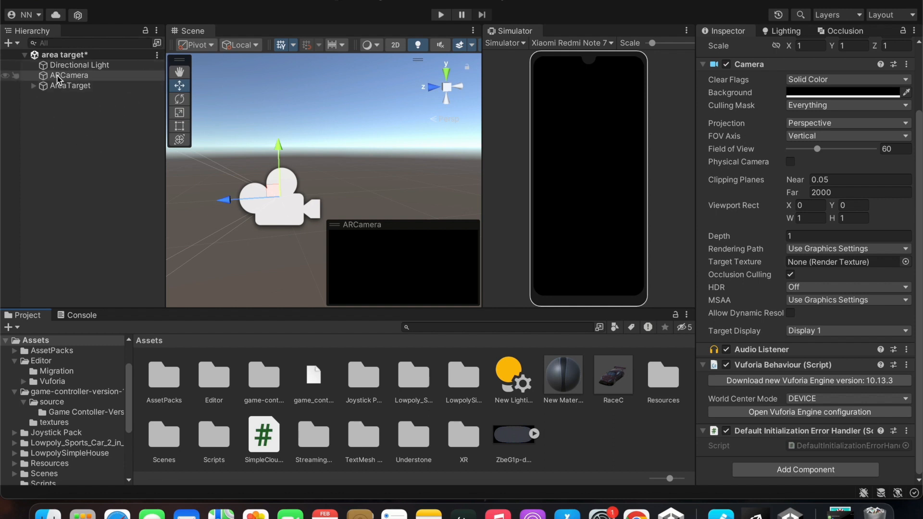
Browse the Vuforia Engine object types in Unity's add-object context menu
right_click(69, 75)
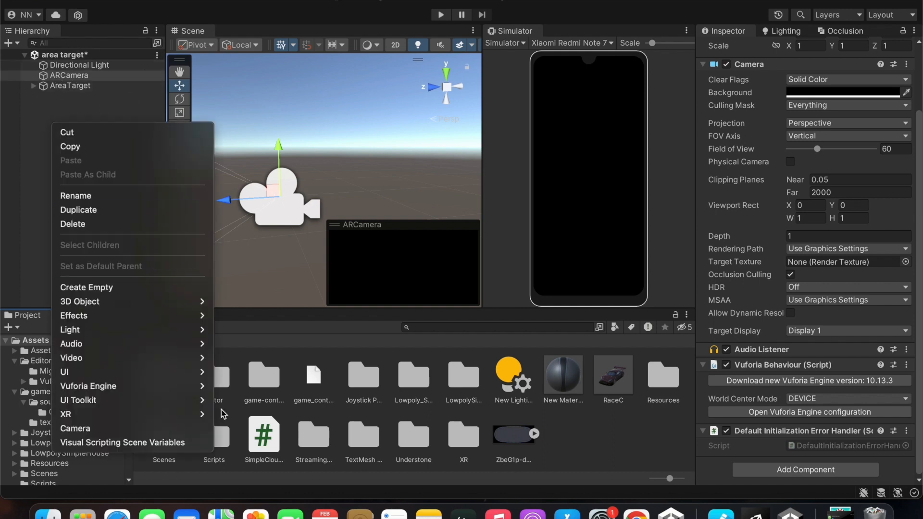
click(88, 386)
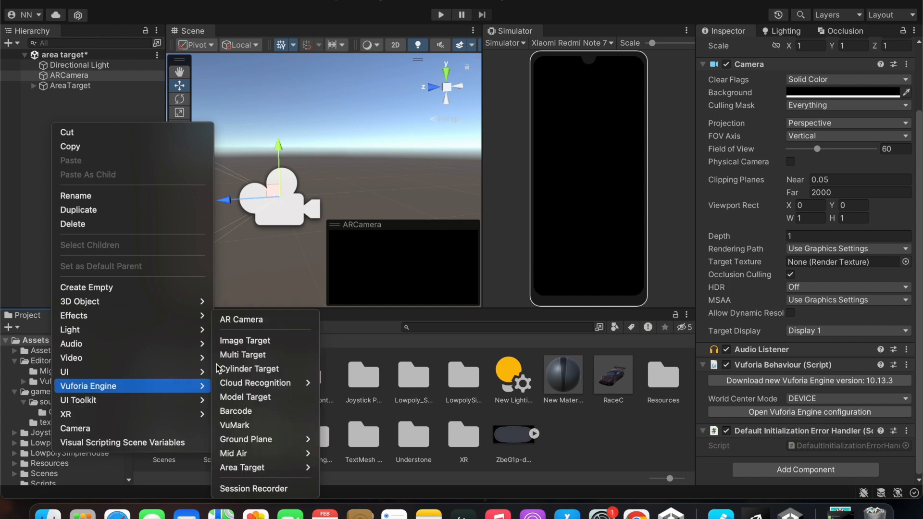
mouse_move(241, 319)
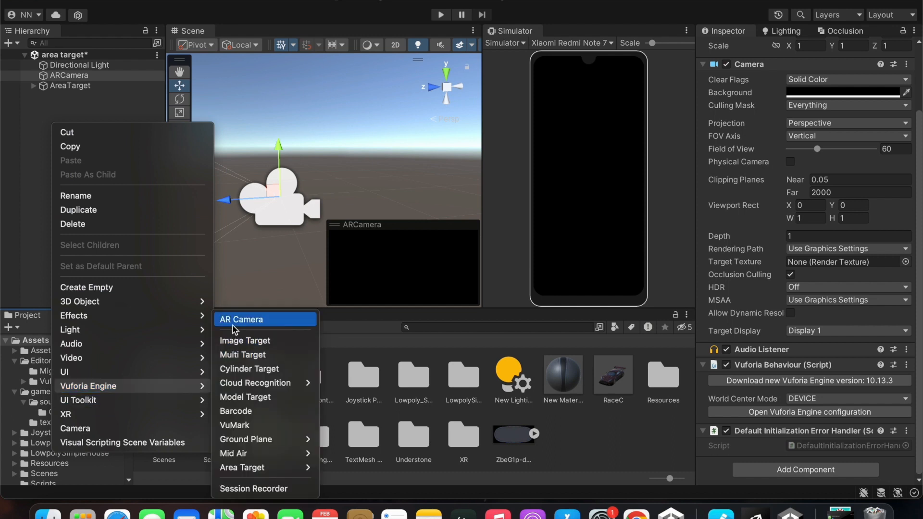
mouse_move(58, 105)
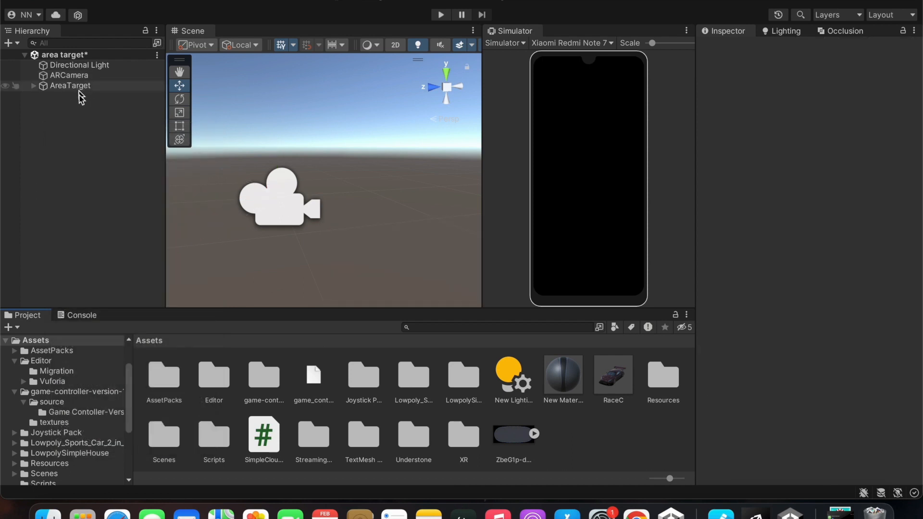
right_click(81, 97)
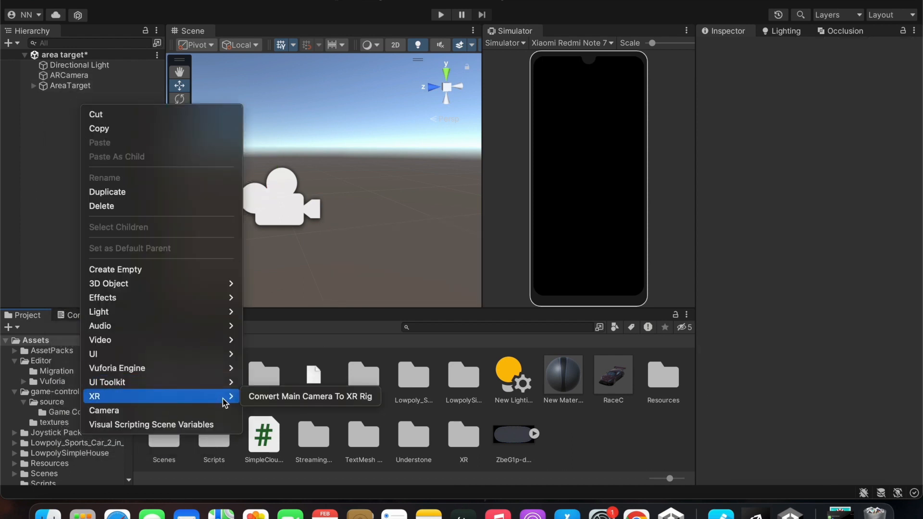
mouse_move(159, 383)
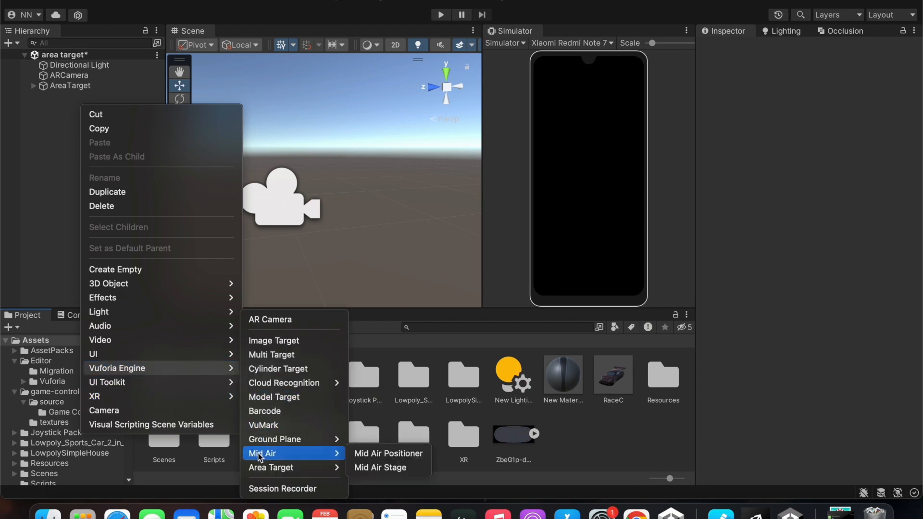
mouse_move(270, 467)
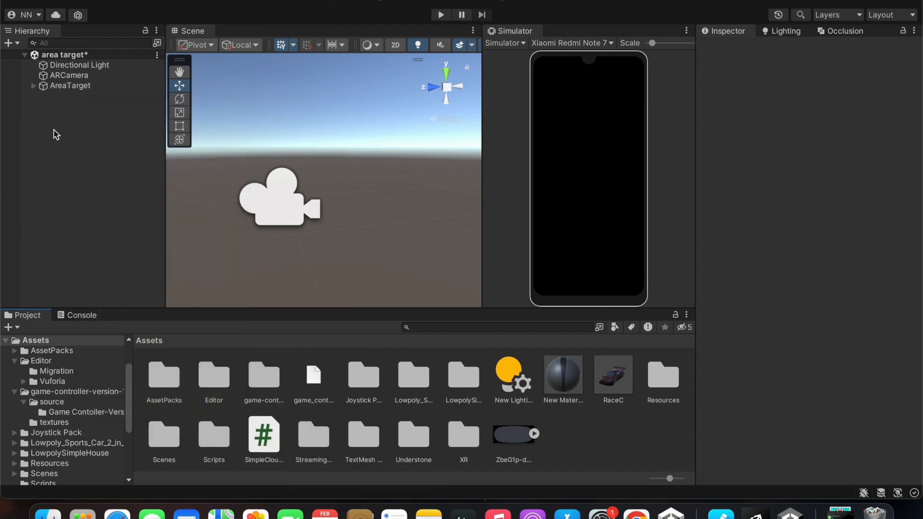
mouse_move(105, 188)
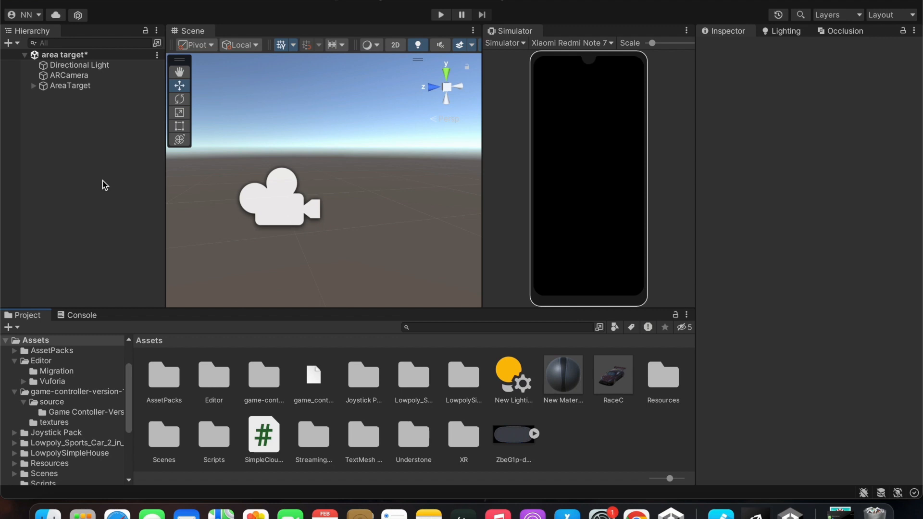
mouse_move(118, 187)
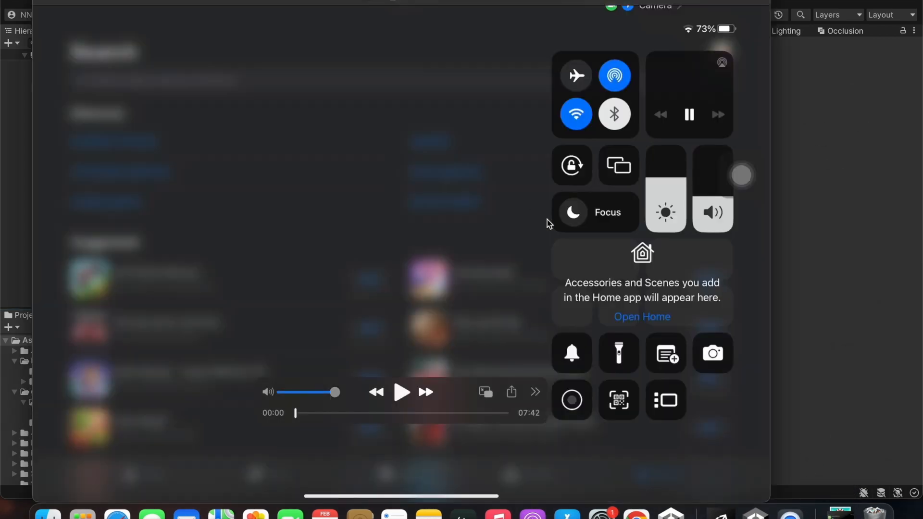
Search the App Store for 'vuf' and open Vuforia Area Target Creator
click(235, 235)
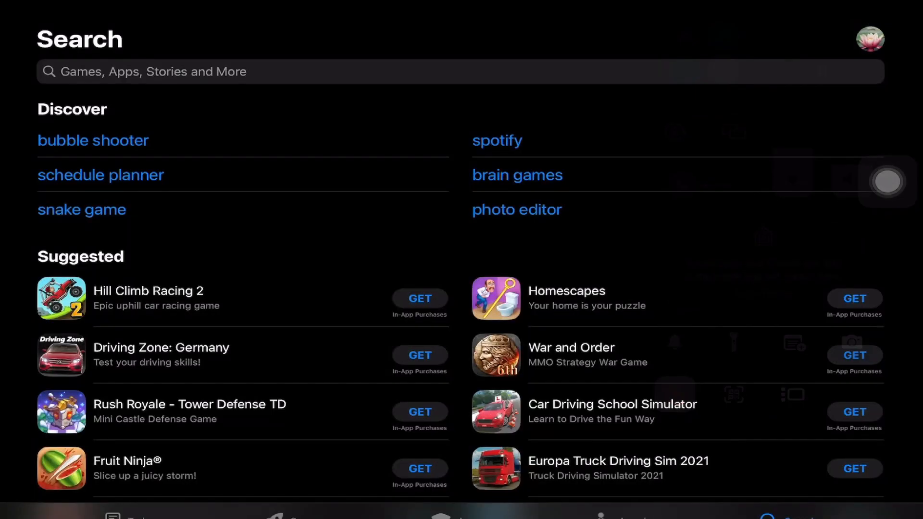
text(vuf)
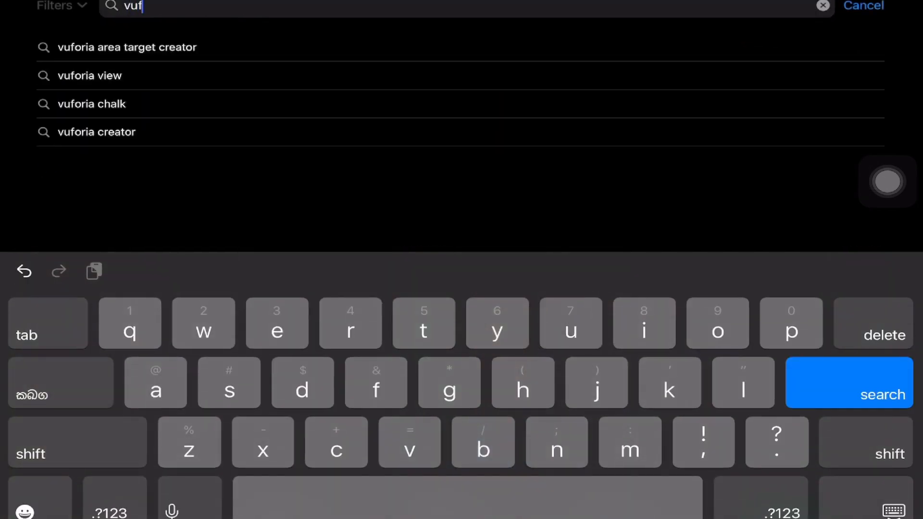
click(126, 47)
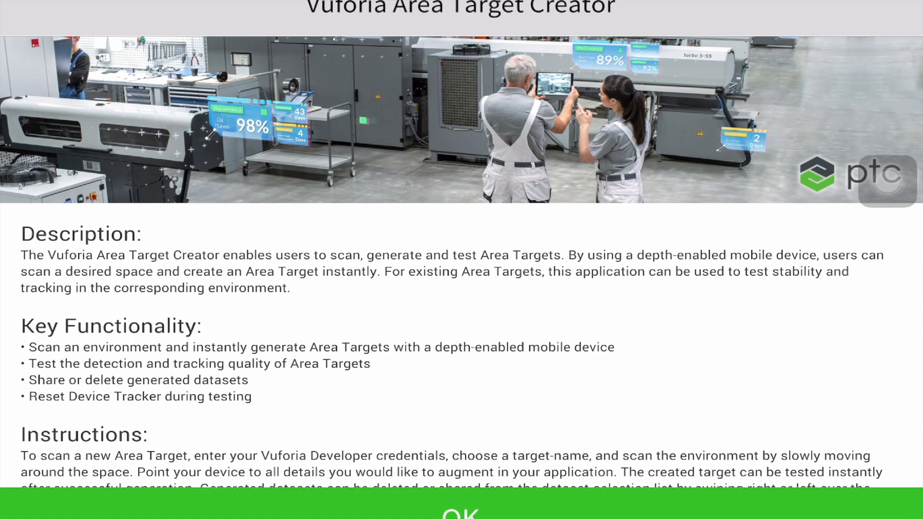
Dismiss the intro, log in with saved credentials, and name the new target 'test_room'
click(461, 510)
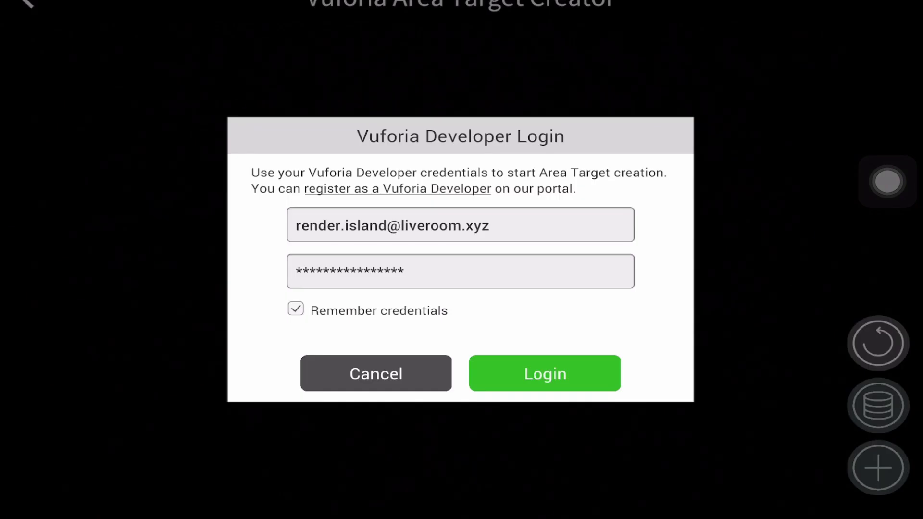
click(544, 372)
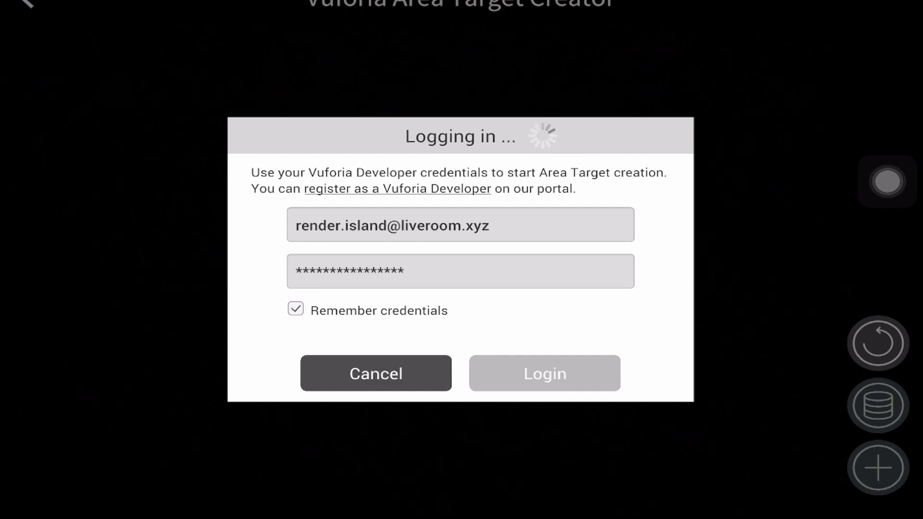
click(543, 373)
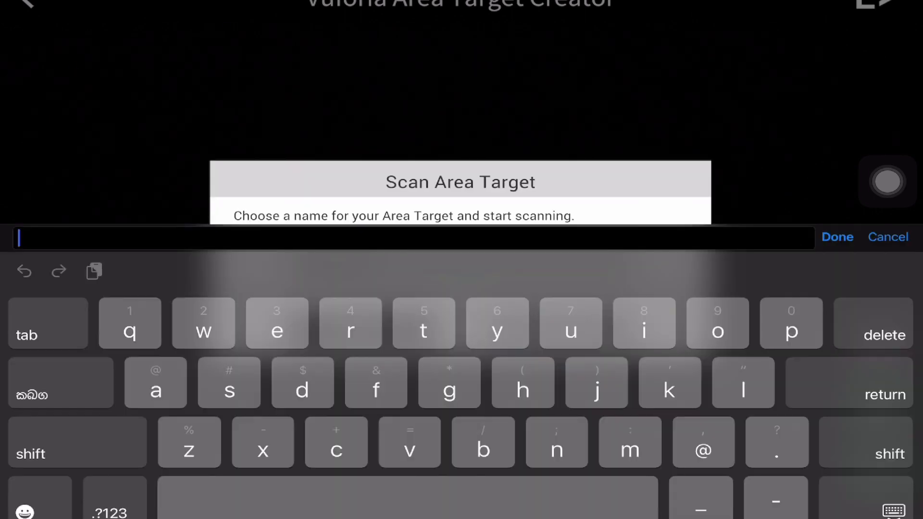
text(tes)
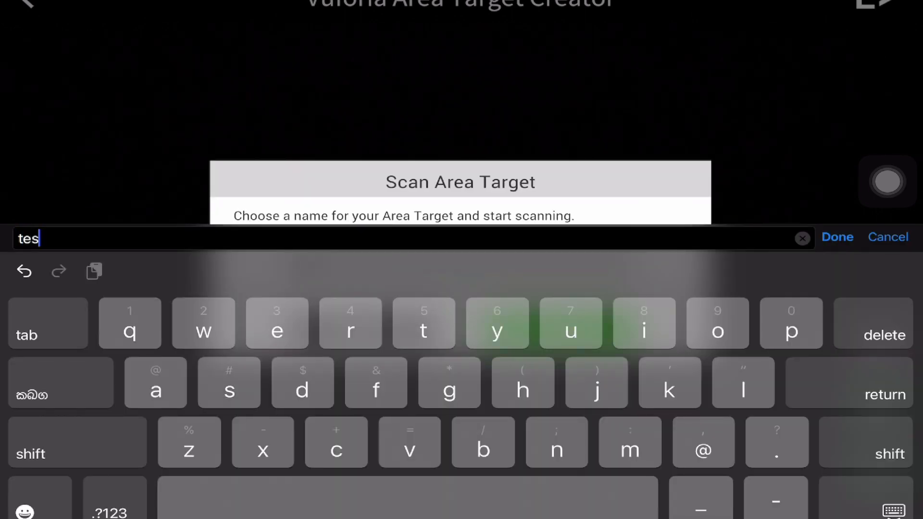
text(t_)
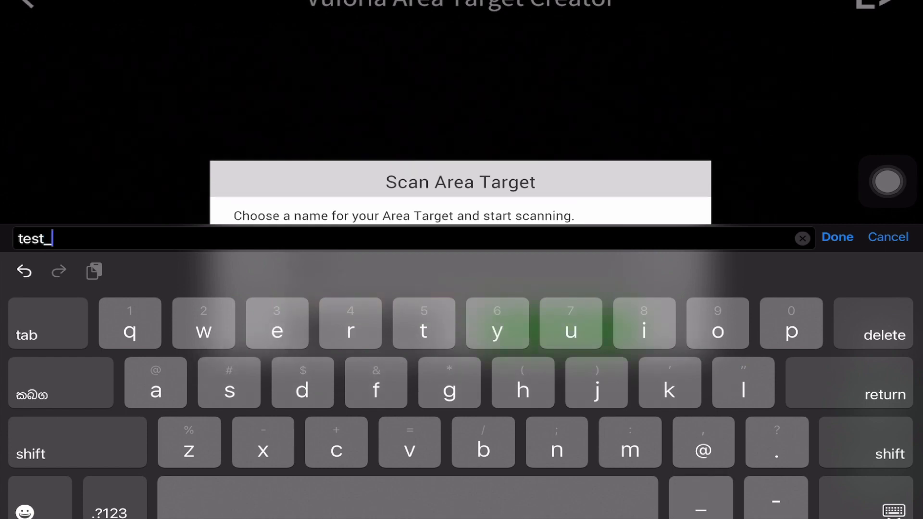
text(room)
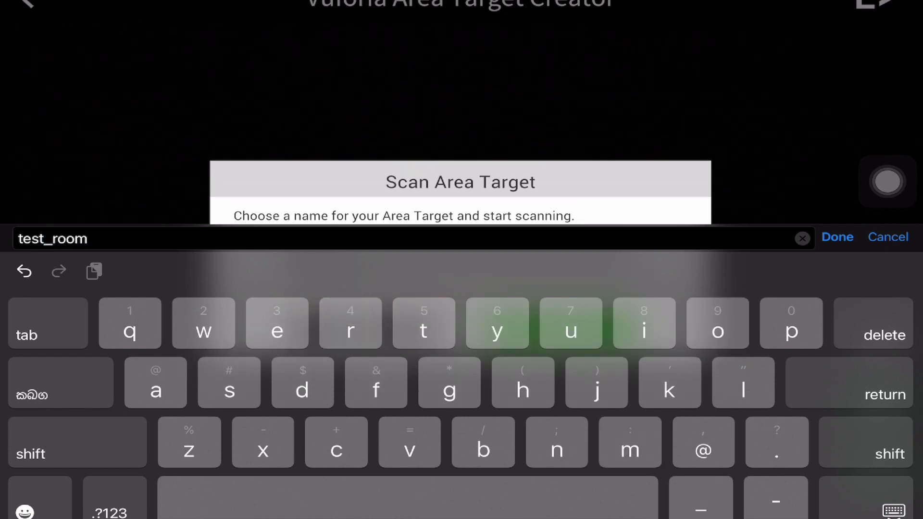
click(836, 236)
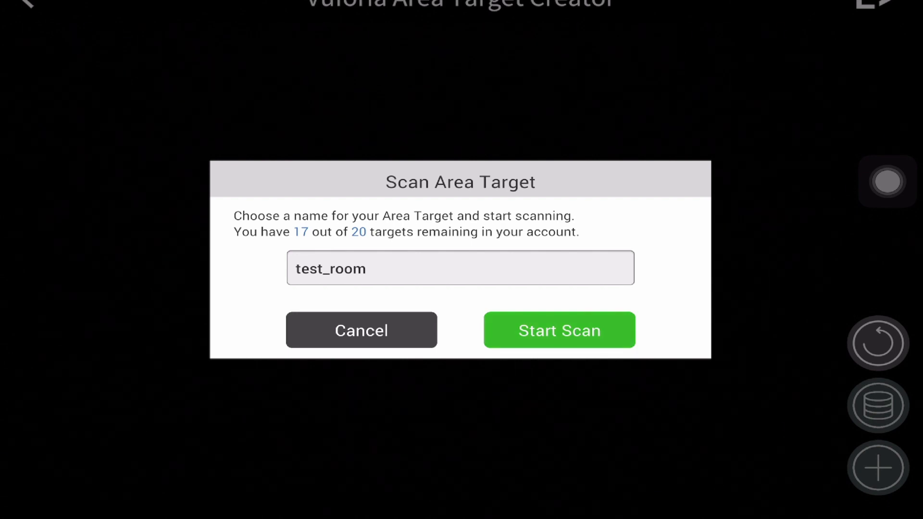
Start scanning the test_room space and stop once the room is captured
click(558, 330)
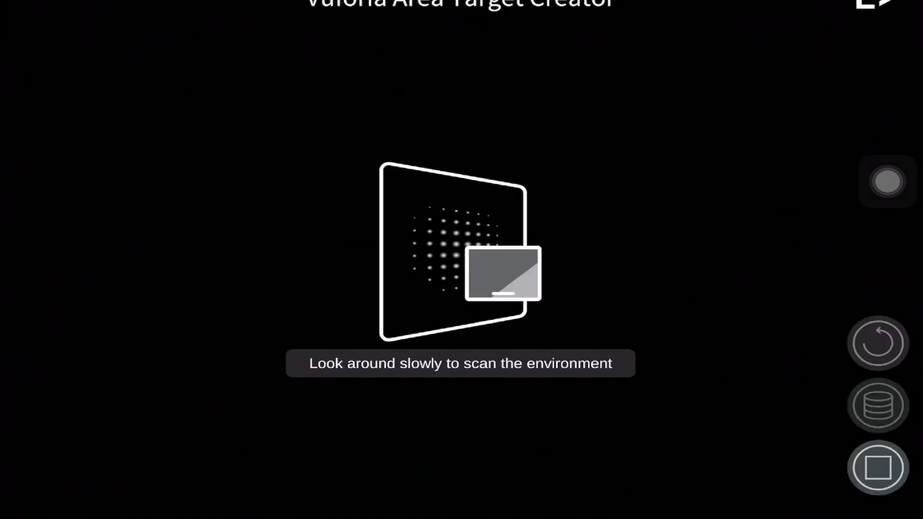
click(887, 182)
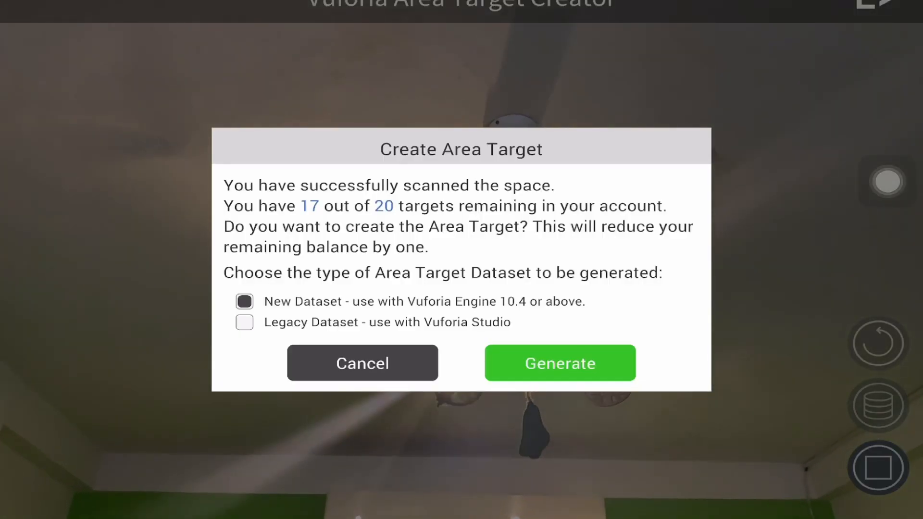
Generate the test_room area target as a new dataset and close the Success message
click(560, 363)
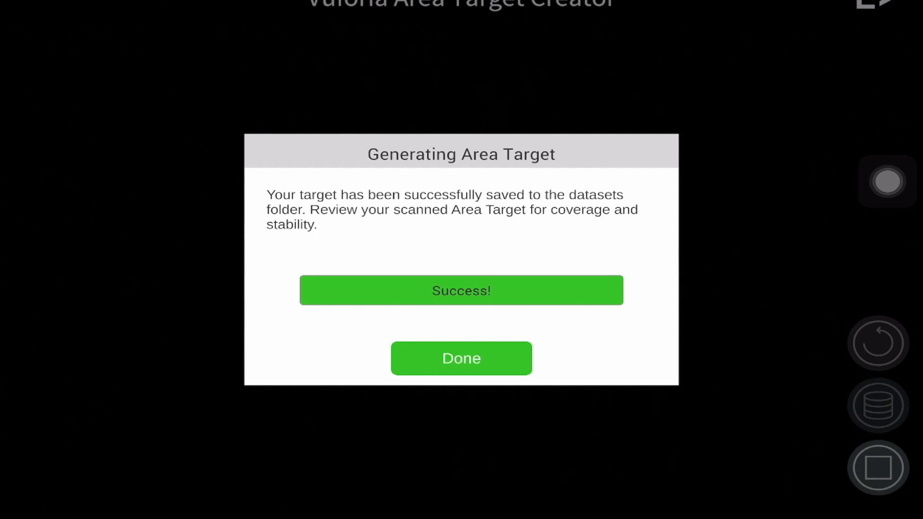
click(462, 357)
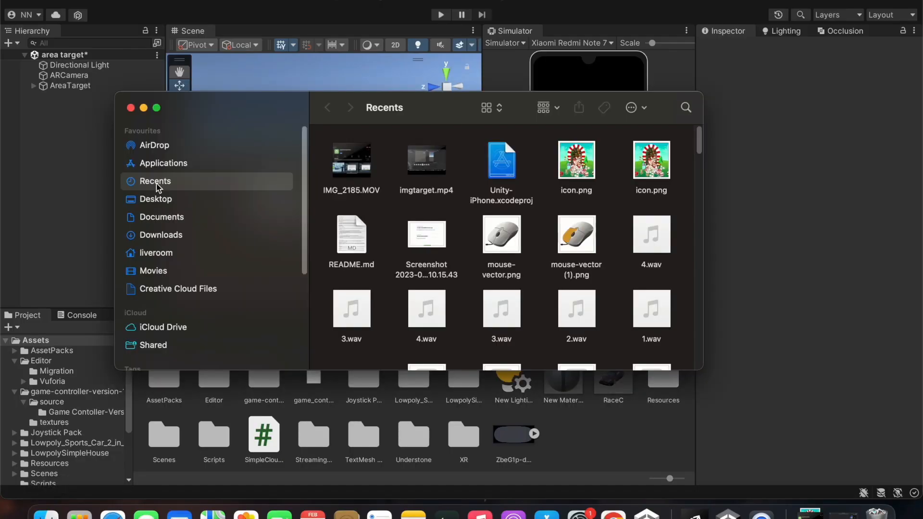
Import test_room.unitypackage from Desktop > AreaTargetData 3 > test_room into Unity
click(157, 198)
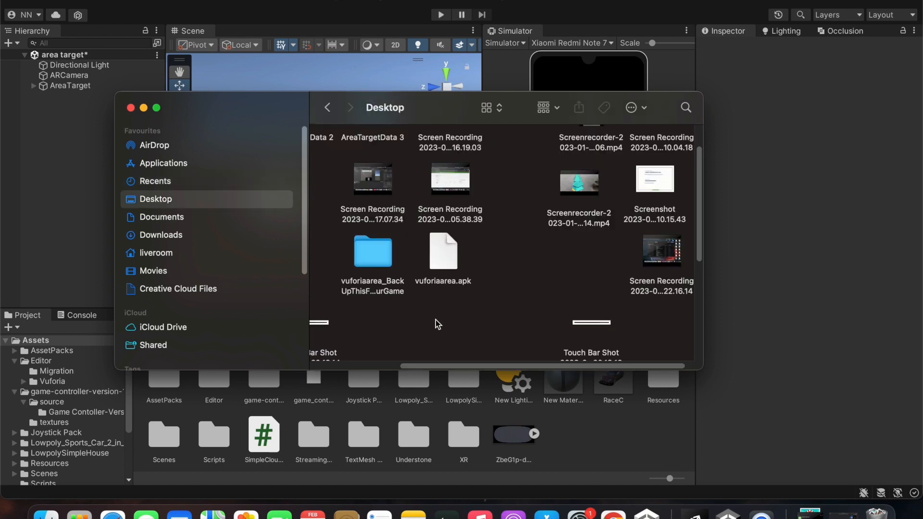
scroll(up, 3)
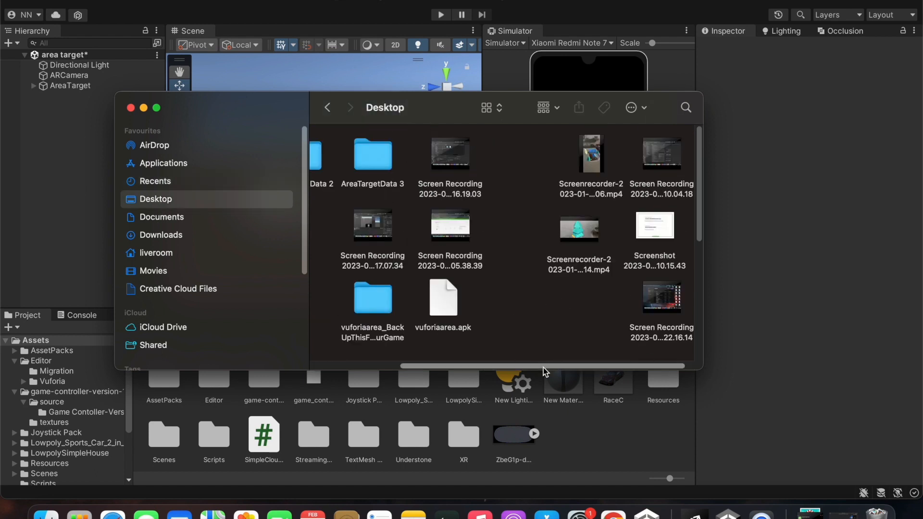
double_click(372, 155)
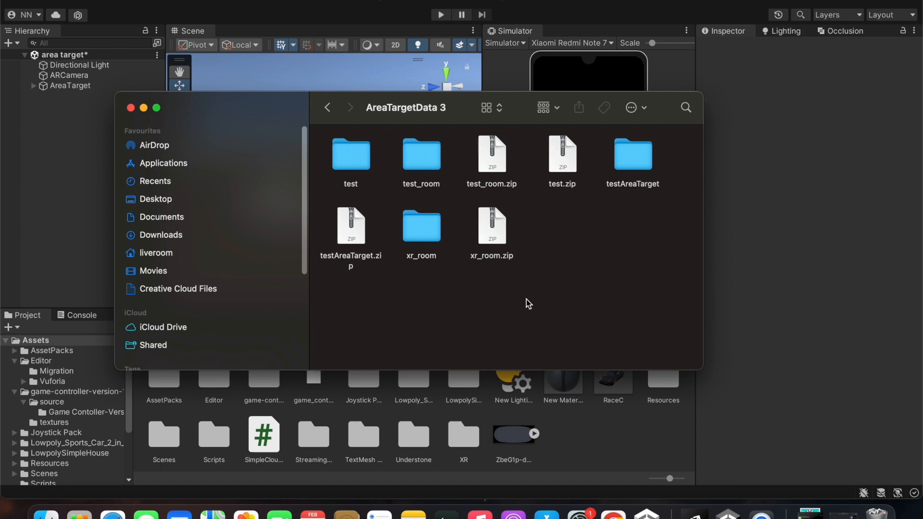
mouse_move(422, 159)
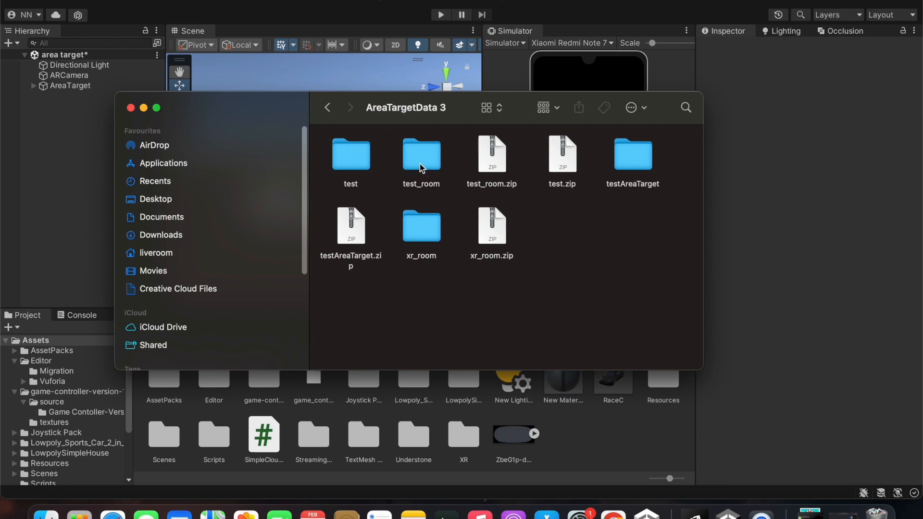
mouse_move(473, 189)
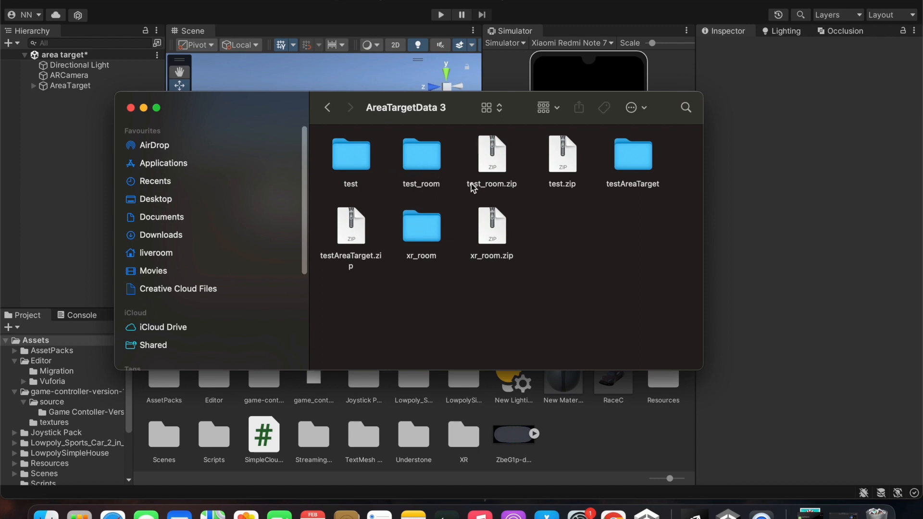
double_click(422, 154)
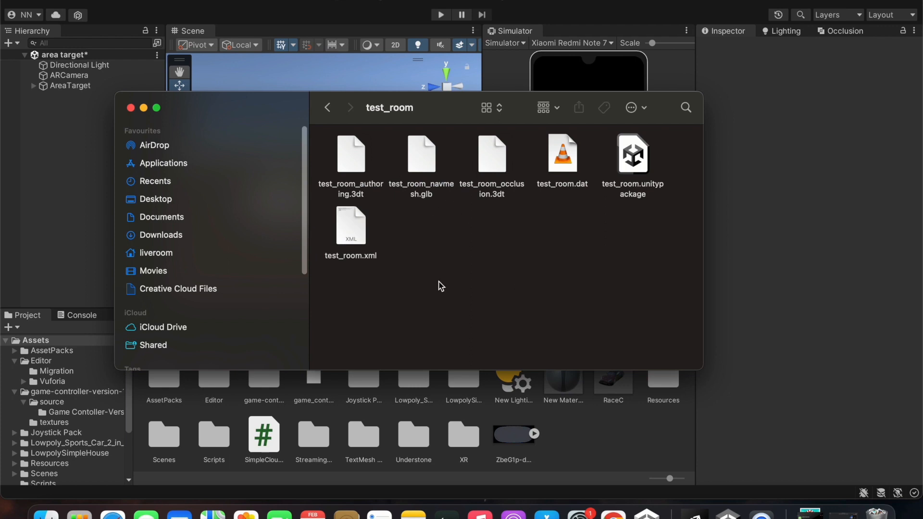
mouse_move(589, 172)
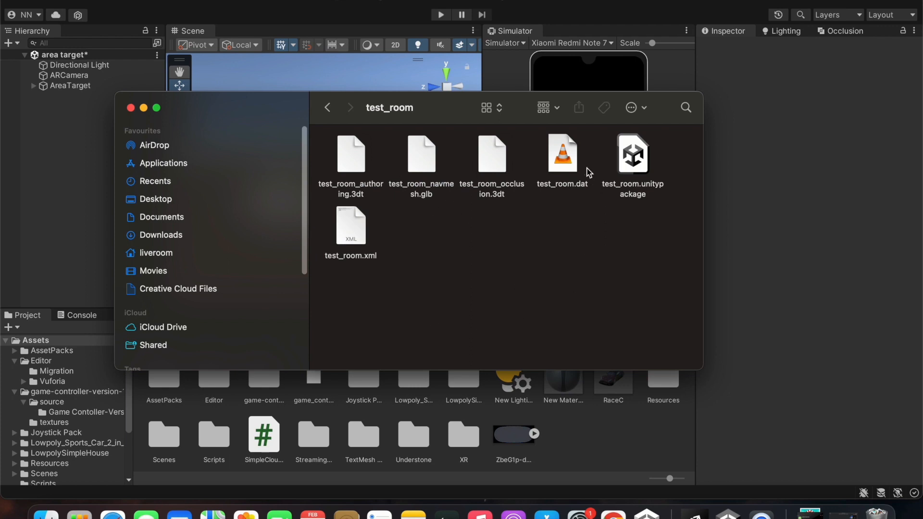
mouse_move(637, 165)
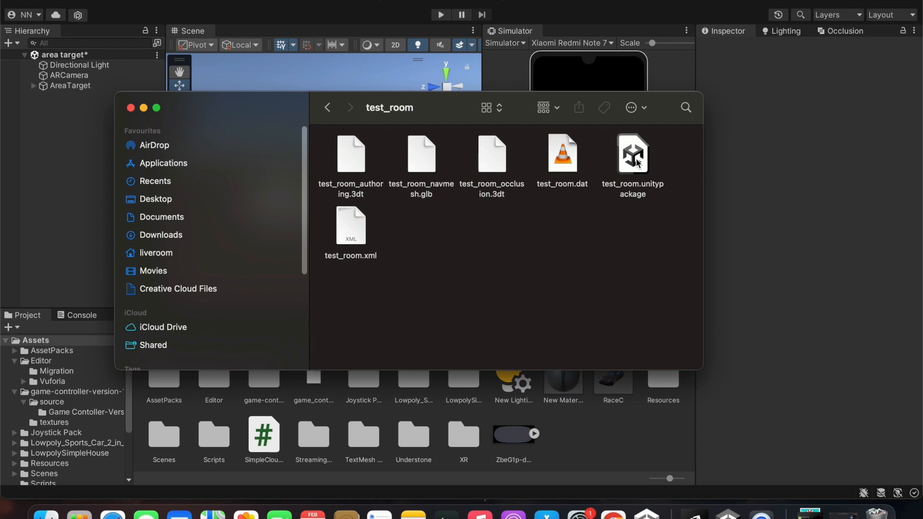
double_click(632, 154)
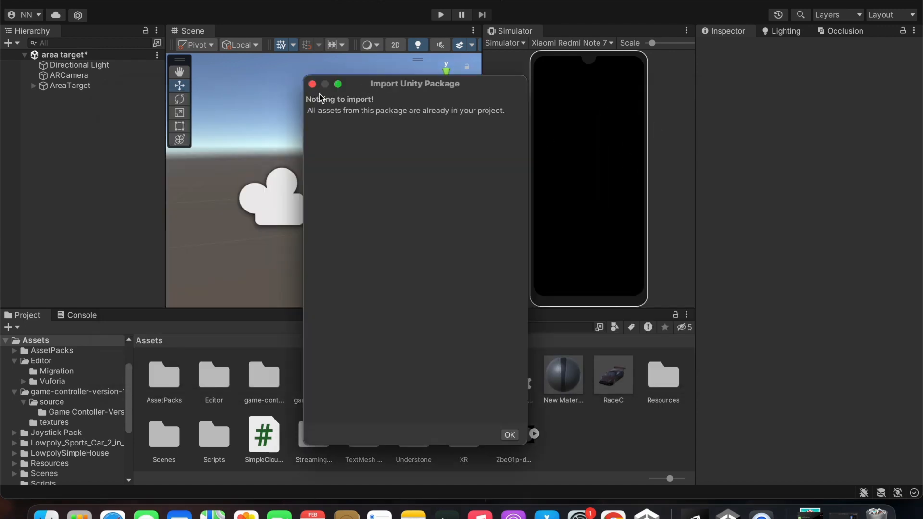
Dismiss the import notice and set the AreaTarget's Database to test_room
click(508, 435)
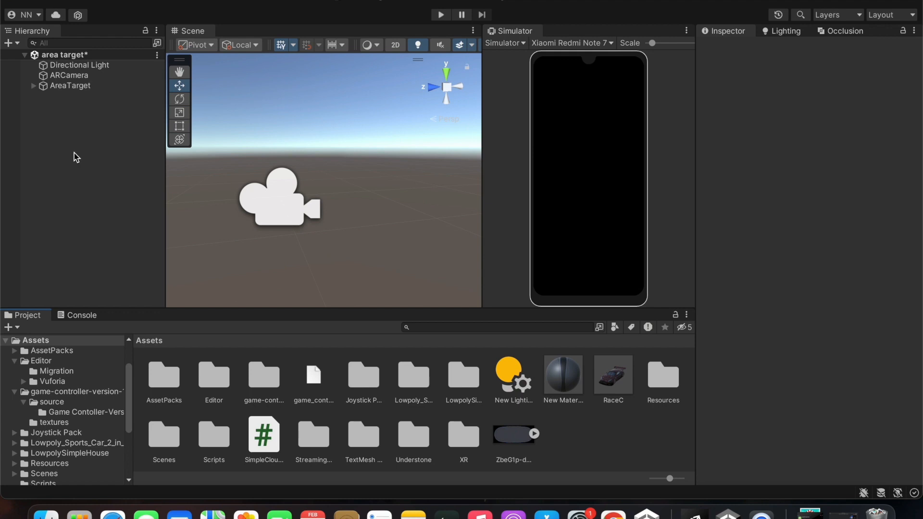
mouse_move(36, 112)
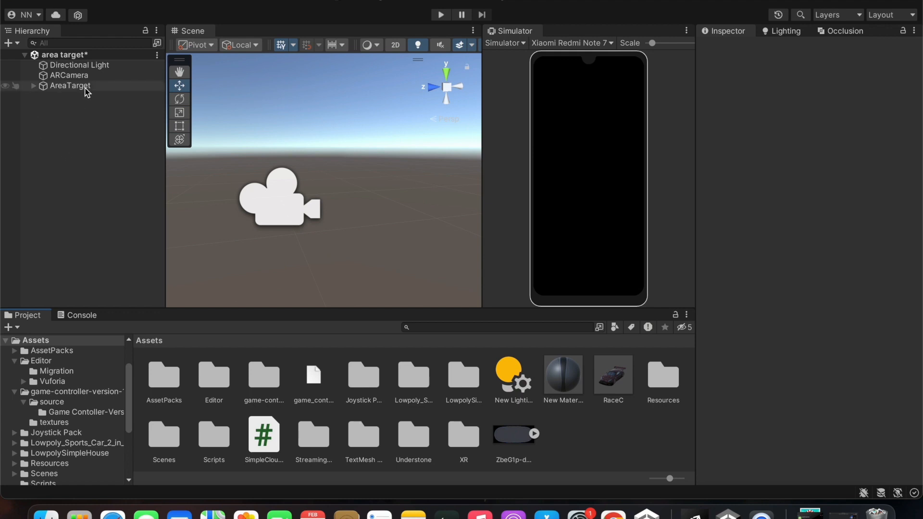
click(69, 86)
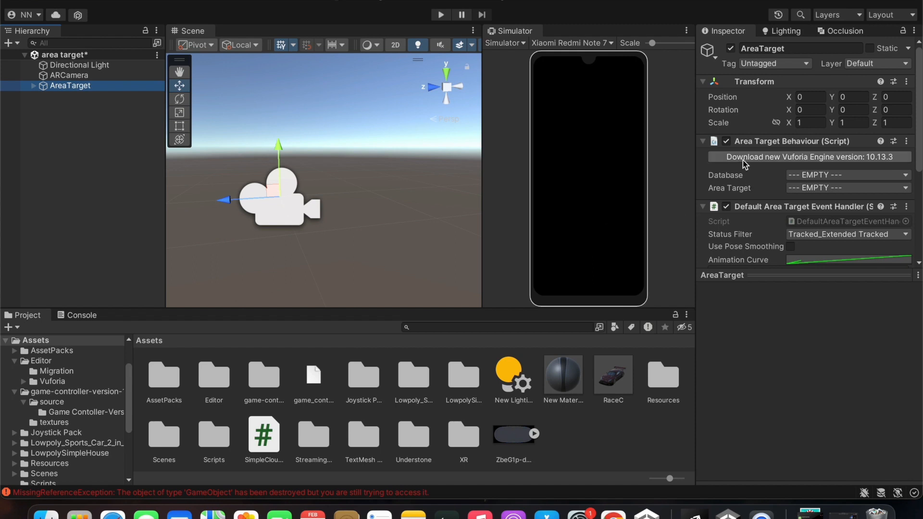
mouse_move(741, 182)
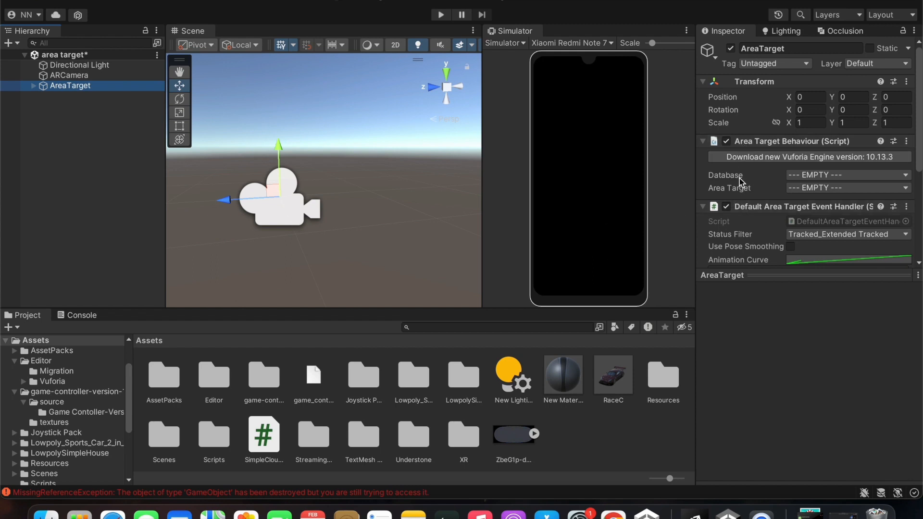
mouse_move(777, 184)
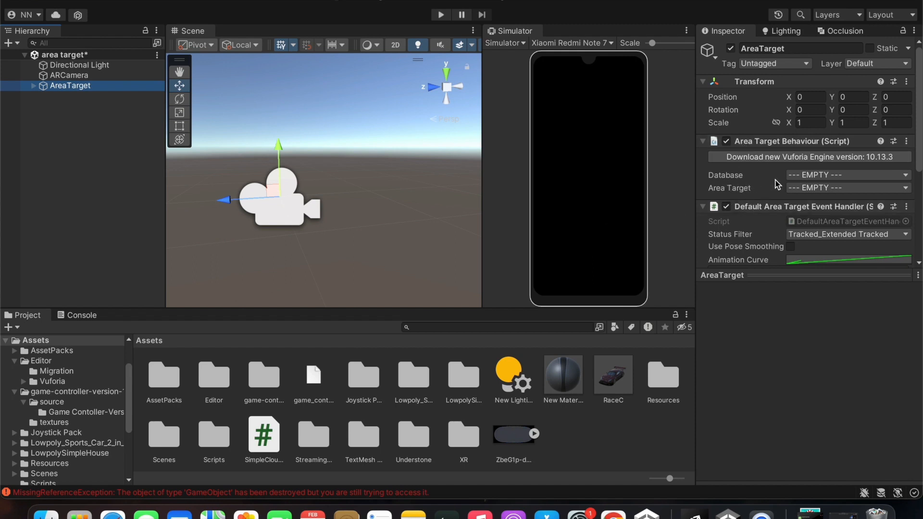
mouse_move(730, 200)
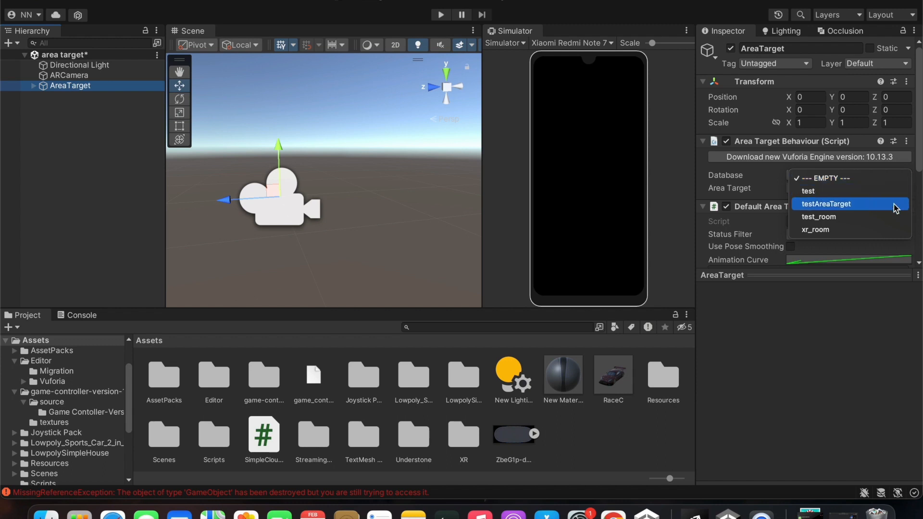
mouse_move(793, 241)
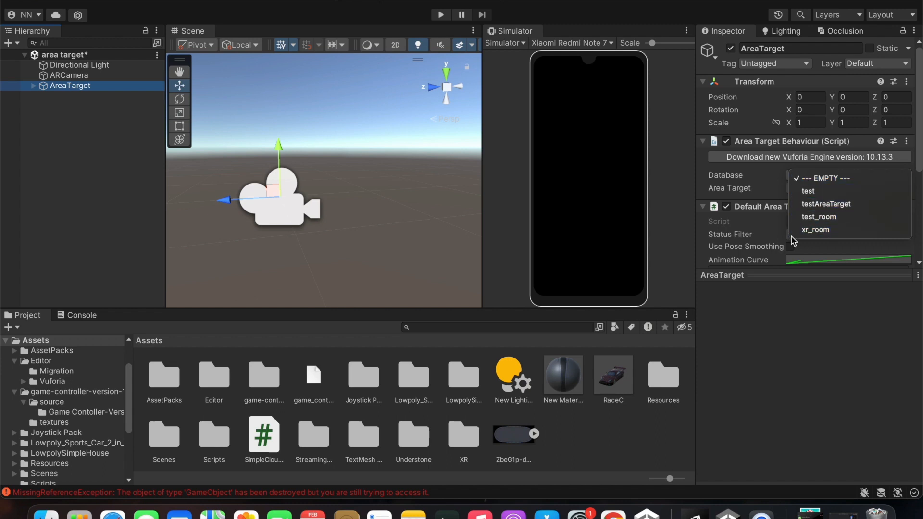
mouse_move(819, 216)
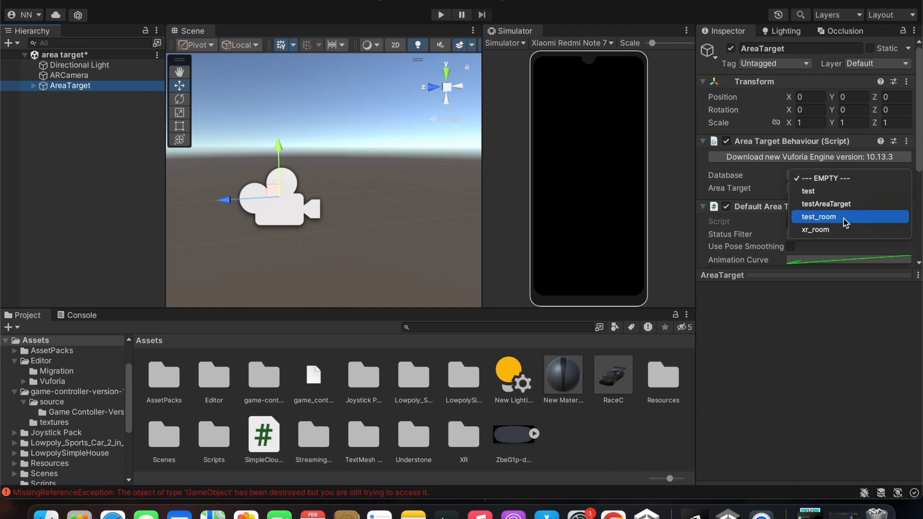
click(819, 217)
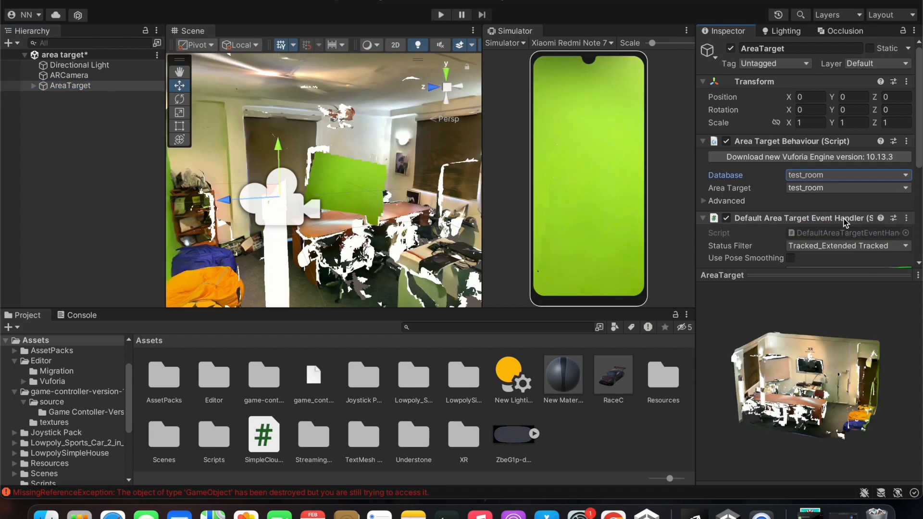
mouse_move(737, 196)
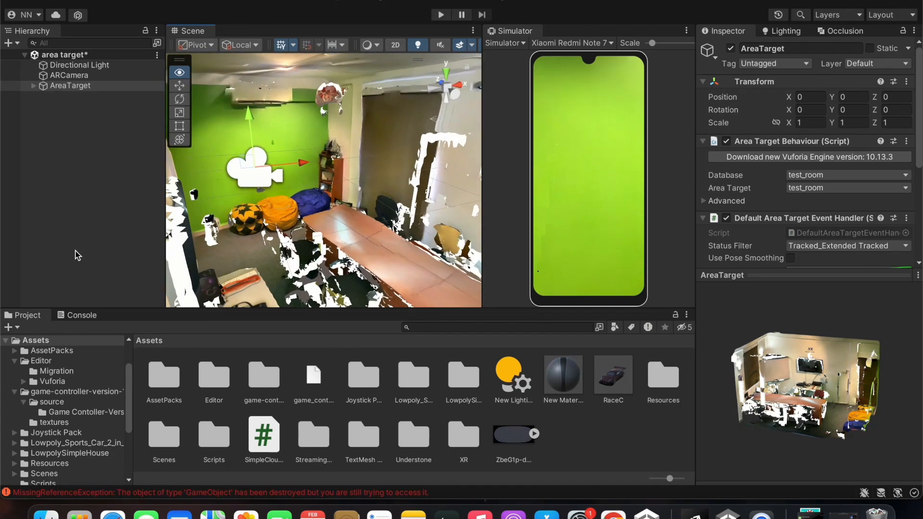
Expand AreaTarget in the Hierarchy to reveal the RaceC car and five r items
click(179, 86)
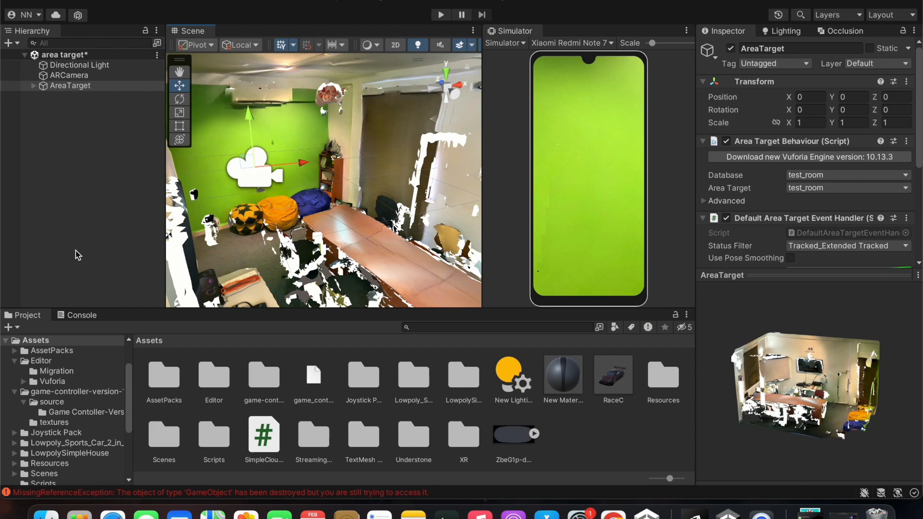
mouse_move(159, 239)
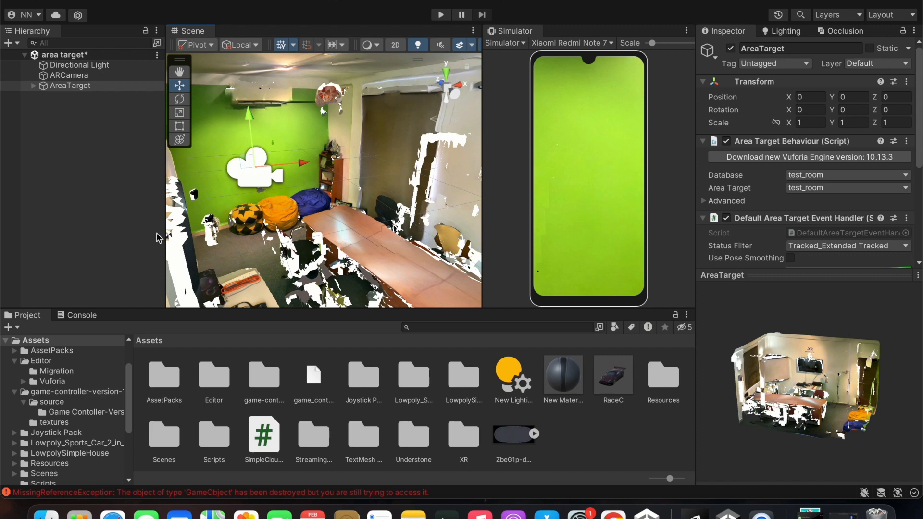
mouse_move(358, 167)
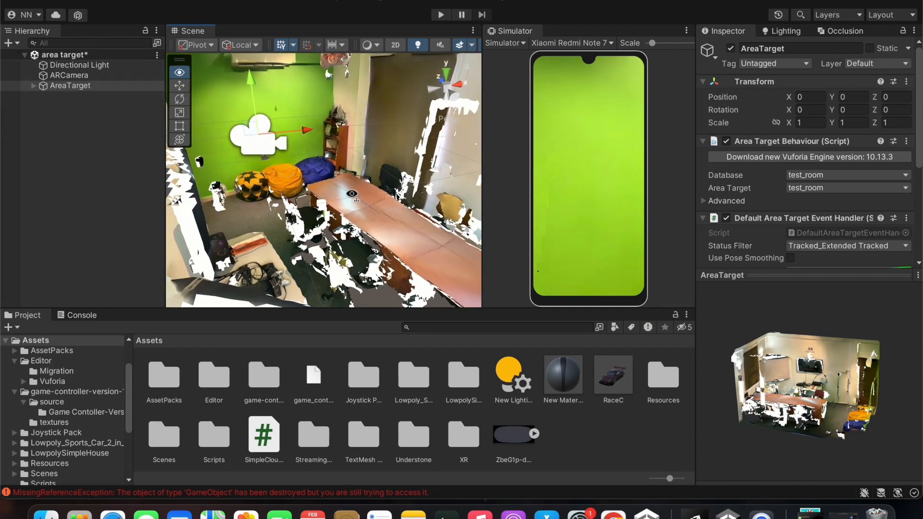
click(178, 86)
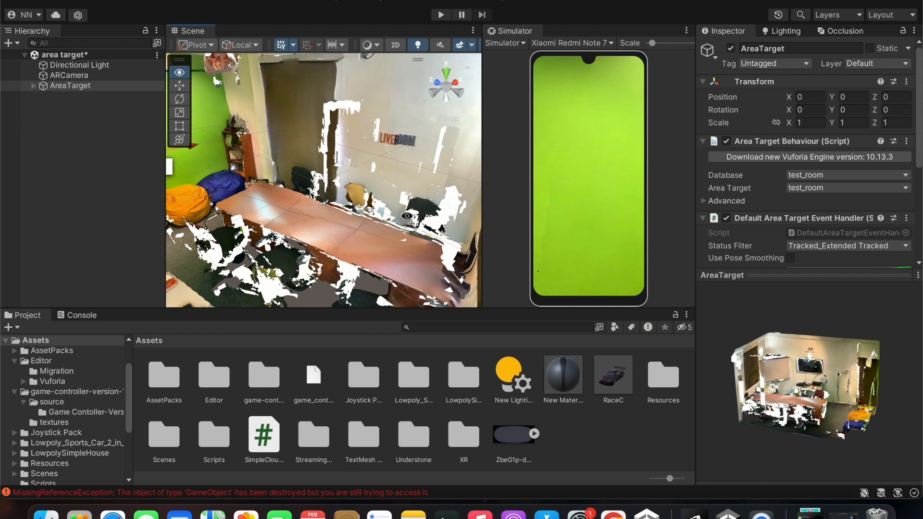
click(33, 86)
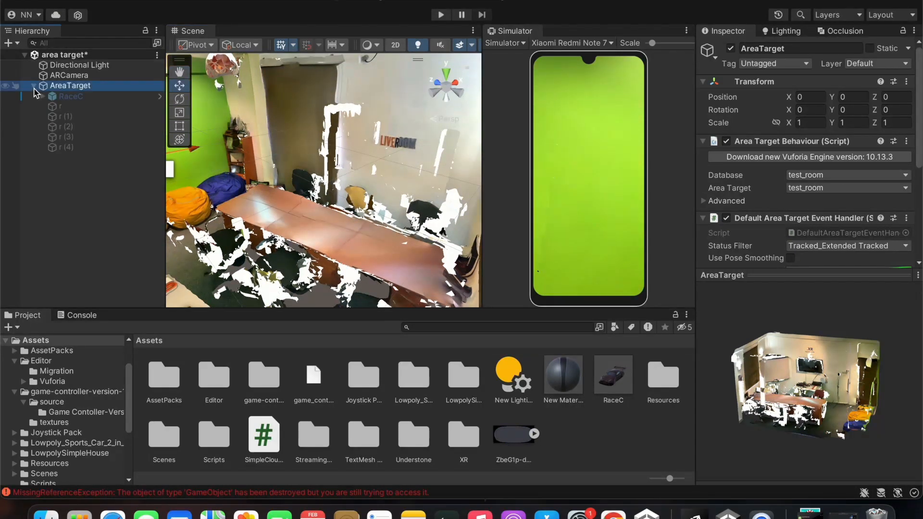
Select the r label objects and open their context menu
click(70, 96)
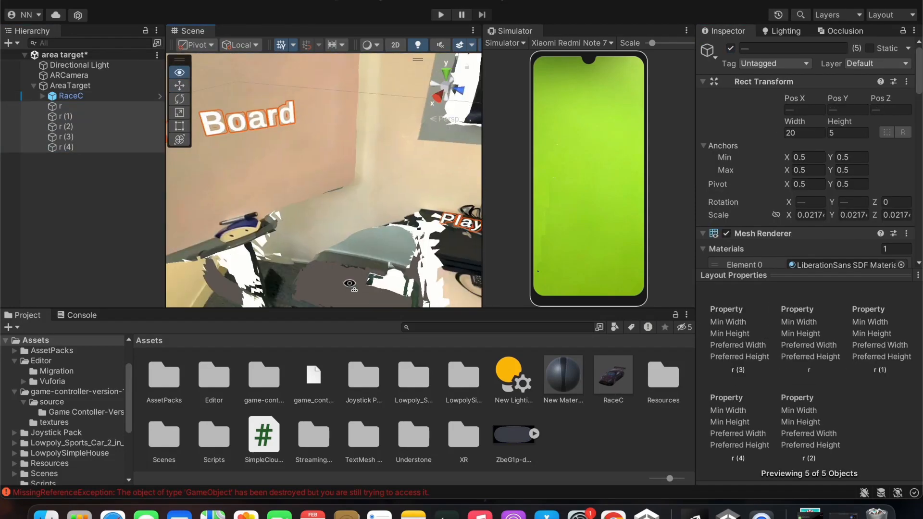
right_click(65, 127)
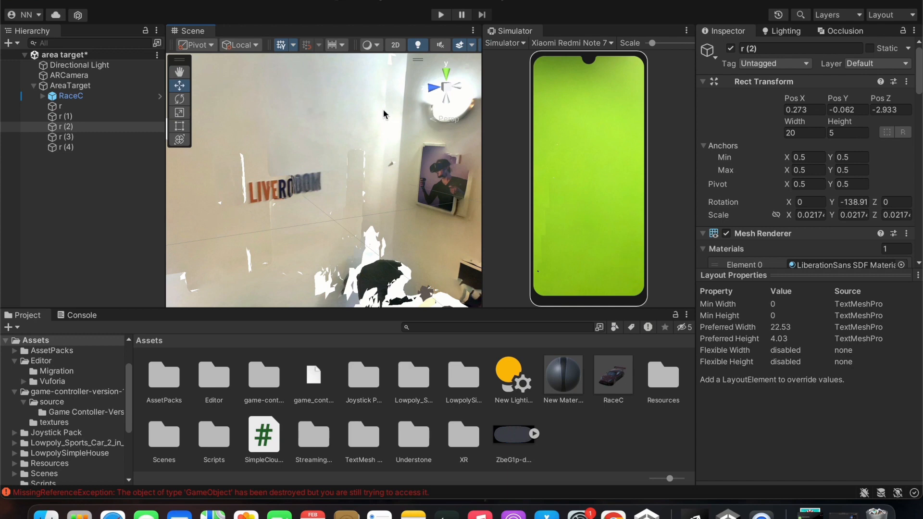
mouse_move(374, 107)
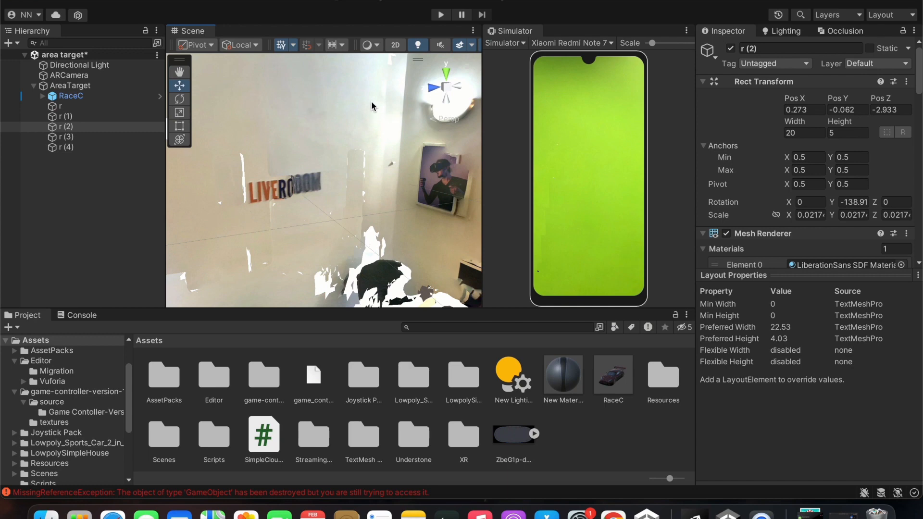
mouse_move(27, 22)
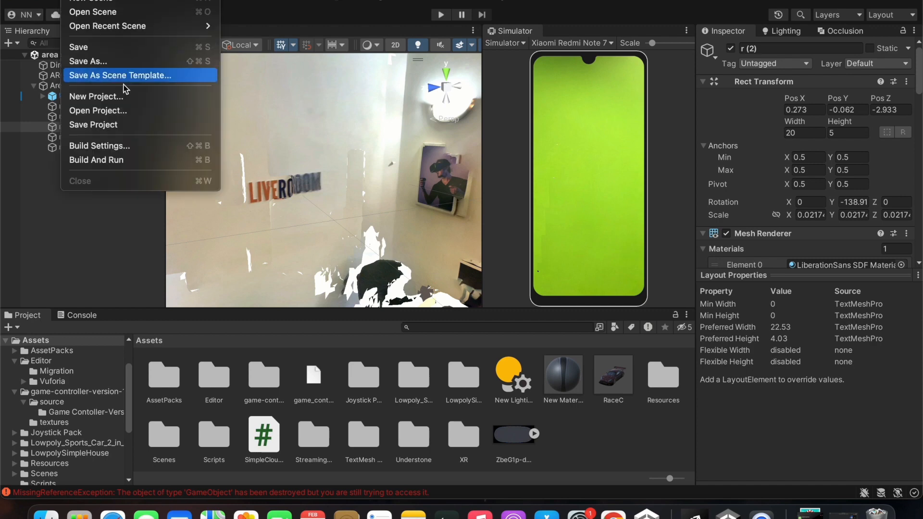
Open File > Build Settings to confirm Android platform and the included area target scene
click(99, 145)
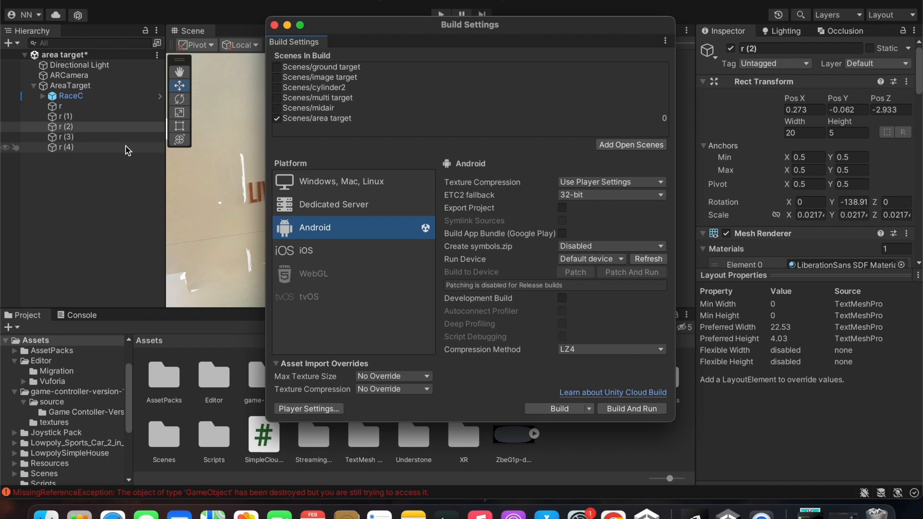
mouse_move(207, 152)
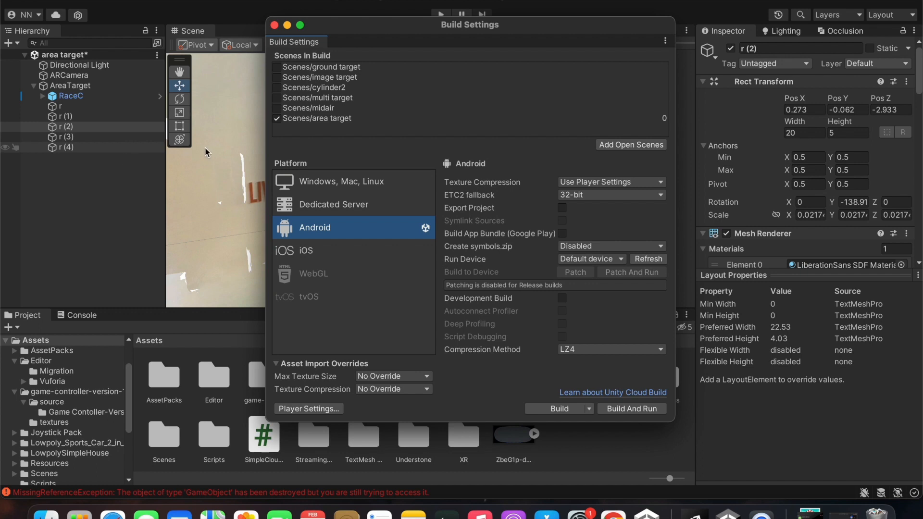
mouse_move(343, 149)
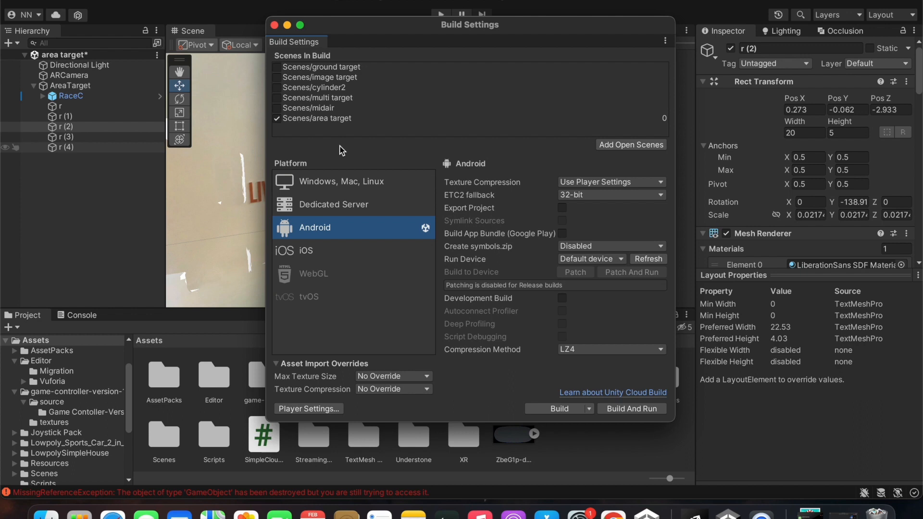
mouse_move(630, 145)
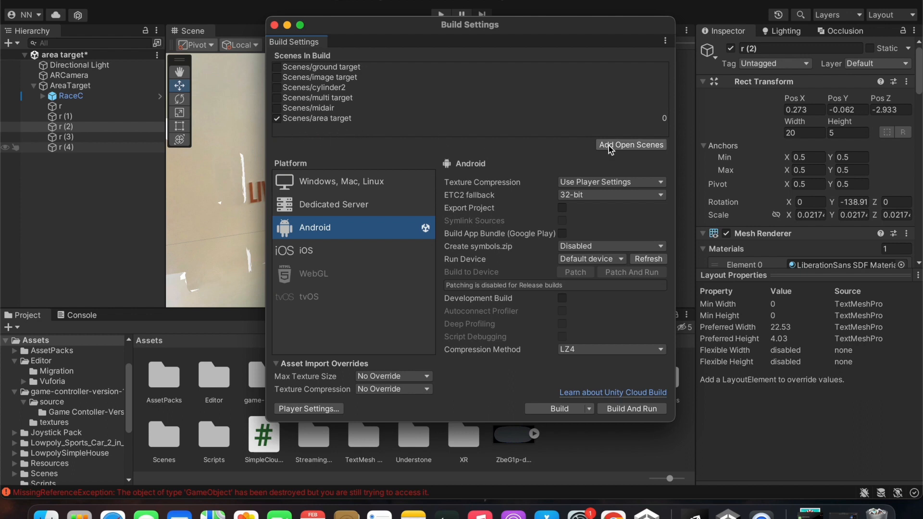
mouse_move(593, 459)
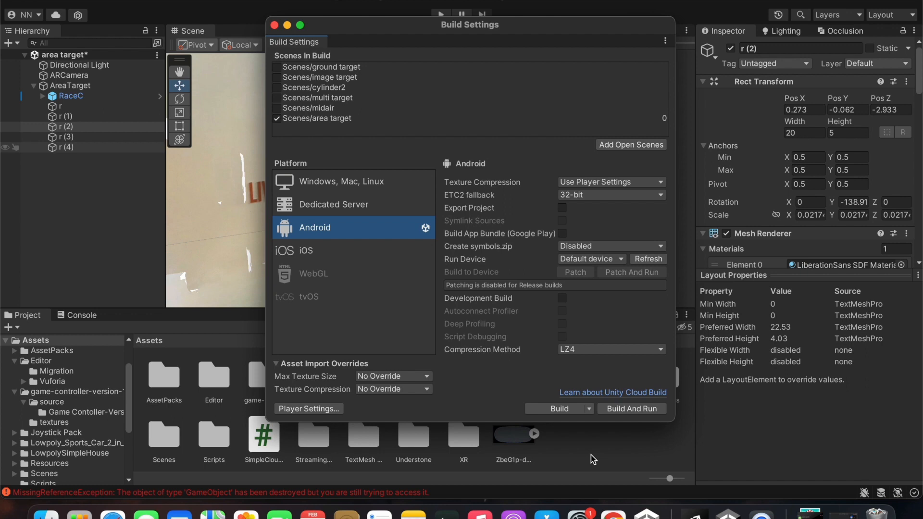
mouse_move(365, 221)
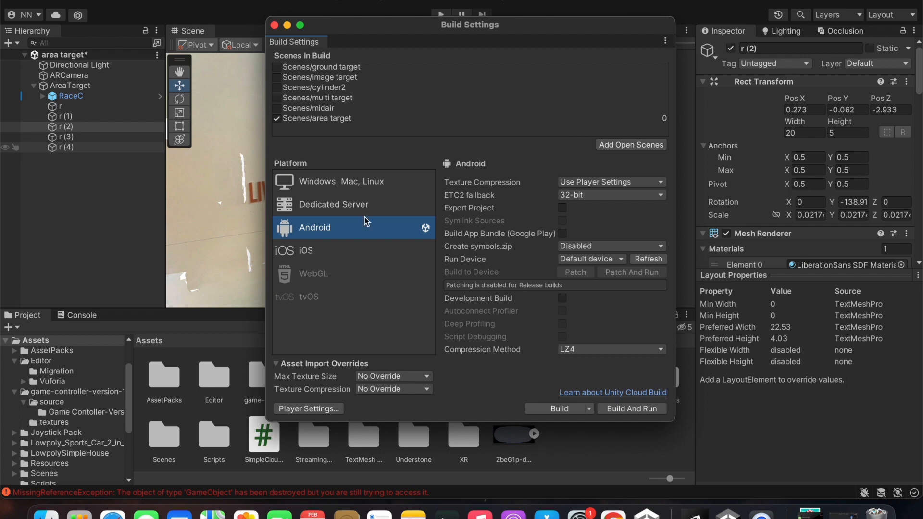
mouse_move(375, 200)
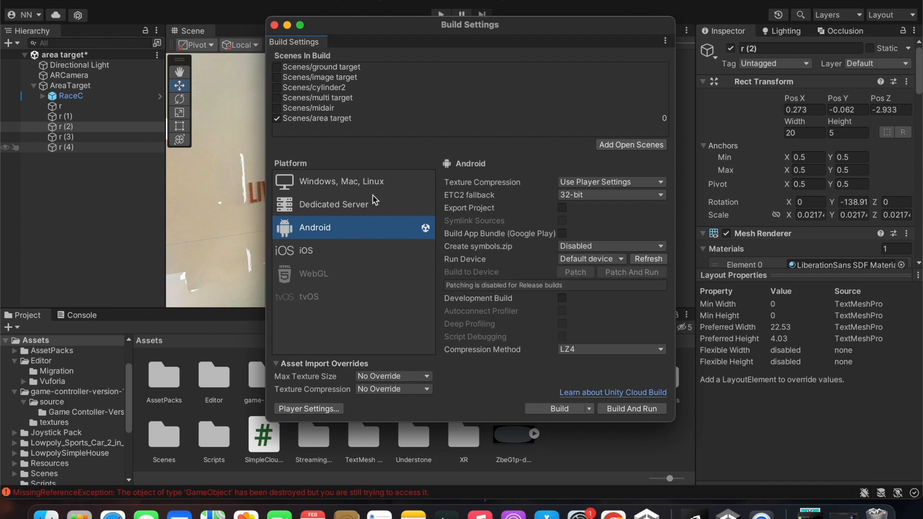
mouse_move(369, 249)
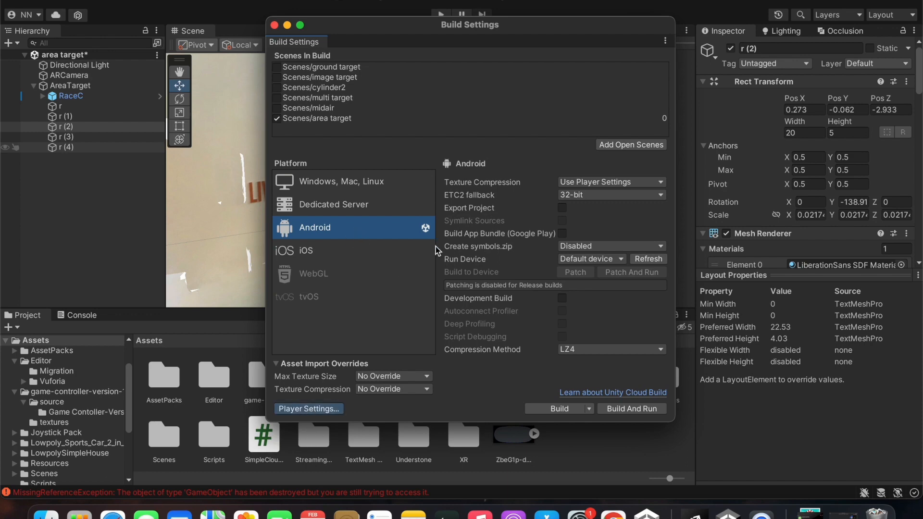
click(308, 409)
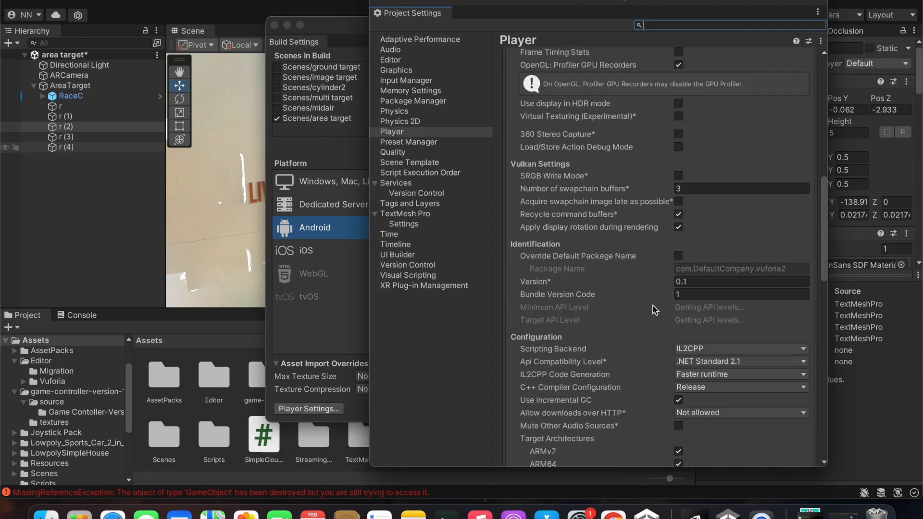
scroll(down, 3)
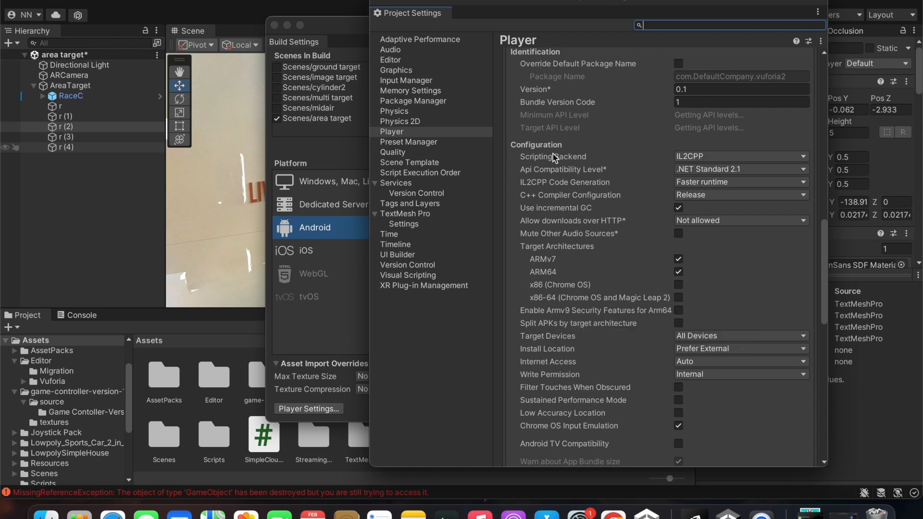
mouse_move(630, 178)
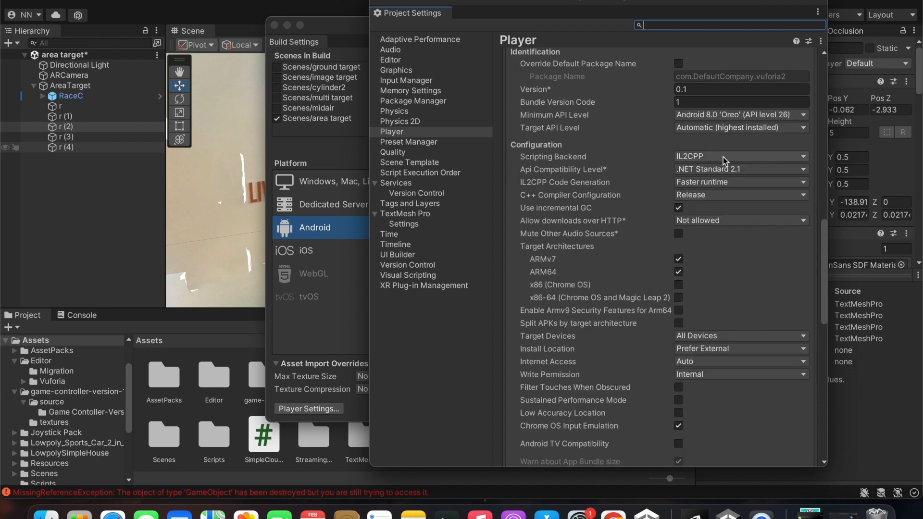
mouse_move(580, 251)
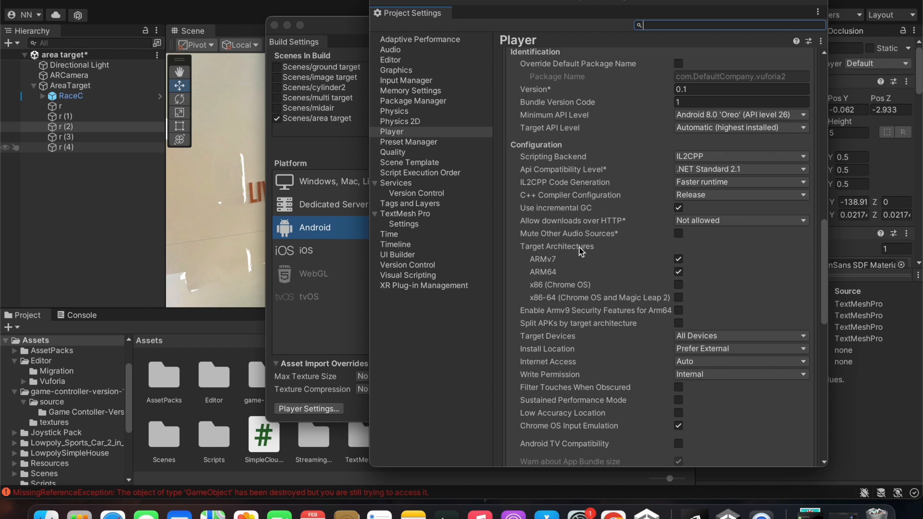
mouse_move(662, 286)
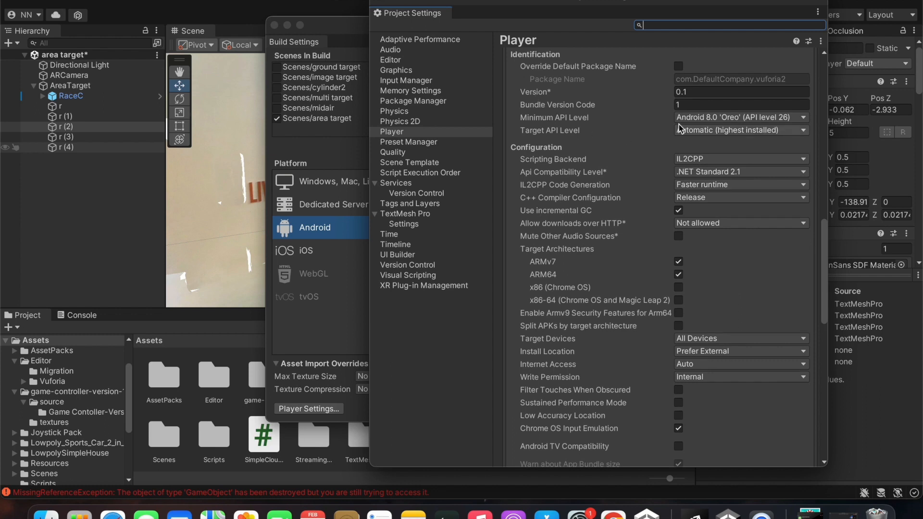
mouse_move(756, 120)
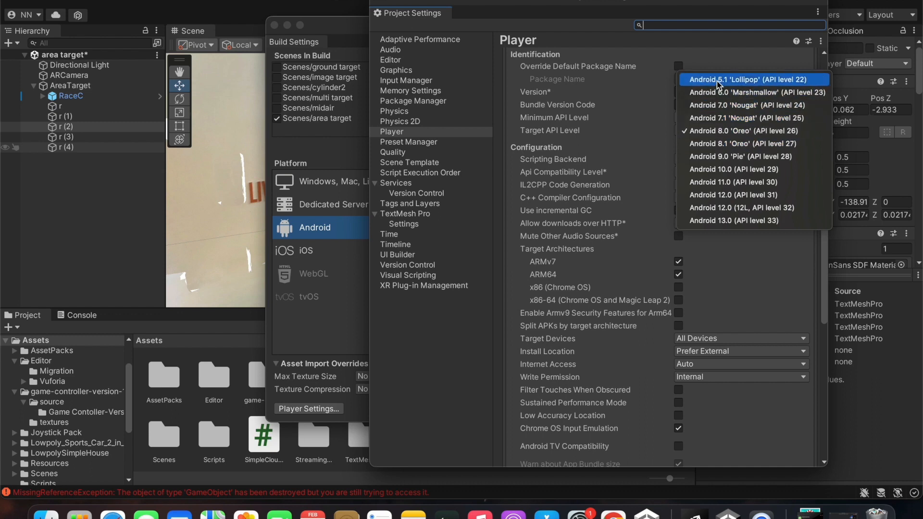
mouse_move(721, 85)
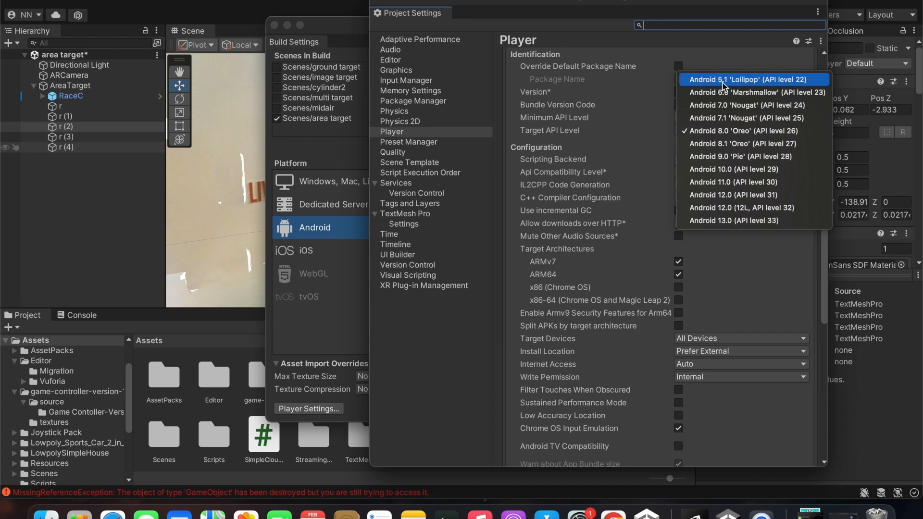
mouse_move(730, 117)
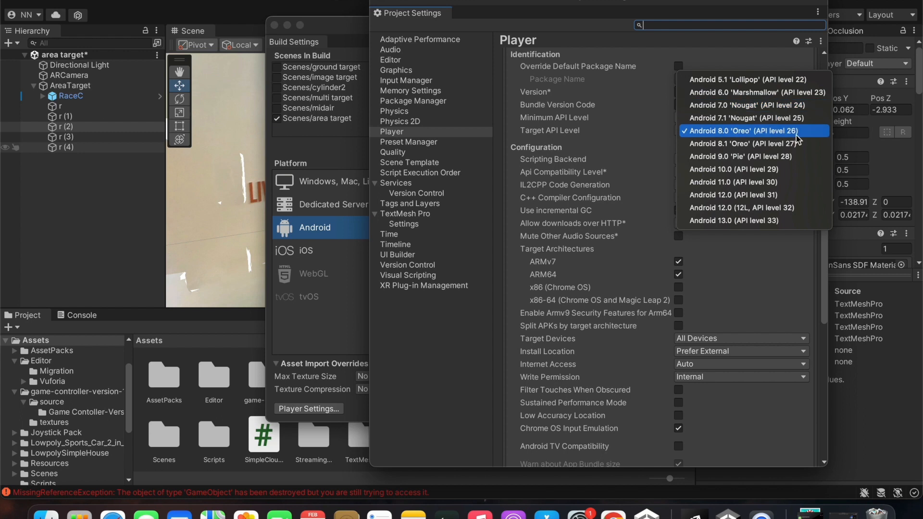
mouse_move(797, 138)
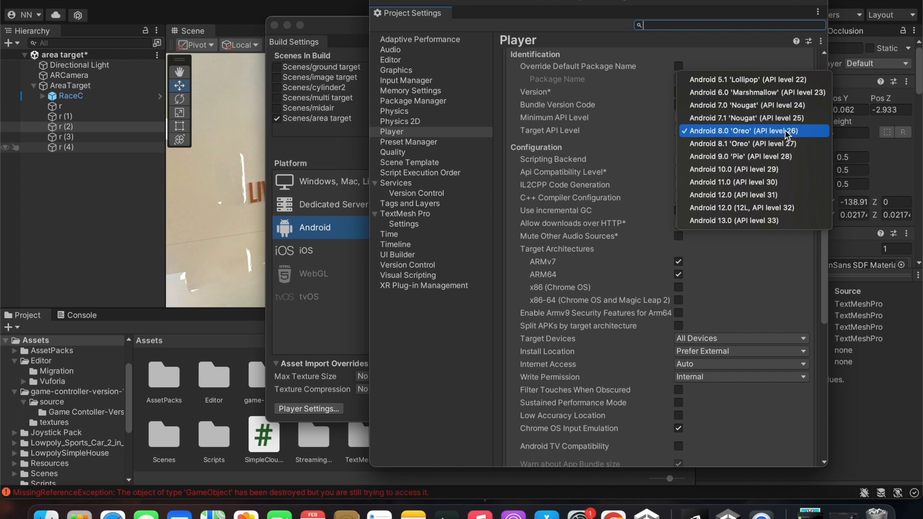
click(753, 130)
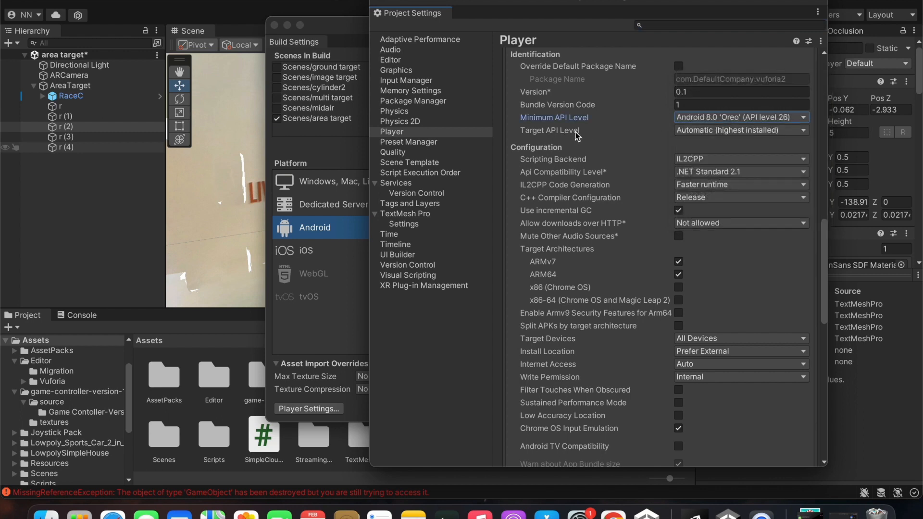
click(739, 130)
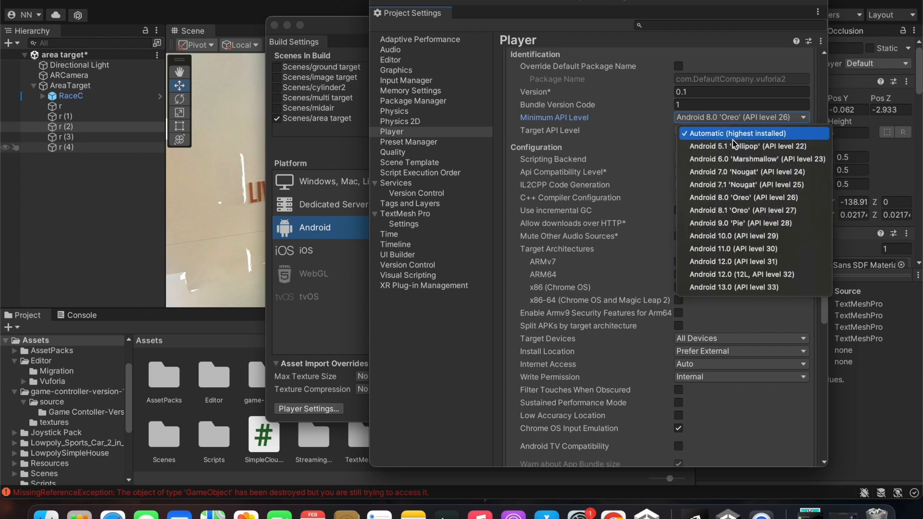
mouse_move(627, 125)
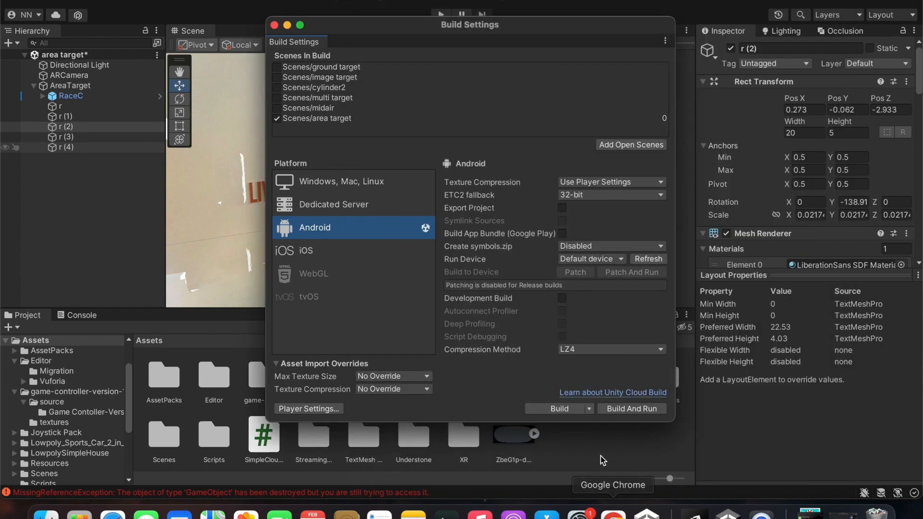
Build the APK as vuforiaarea on the Desktop, replacing the existing file
click(558, 409)
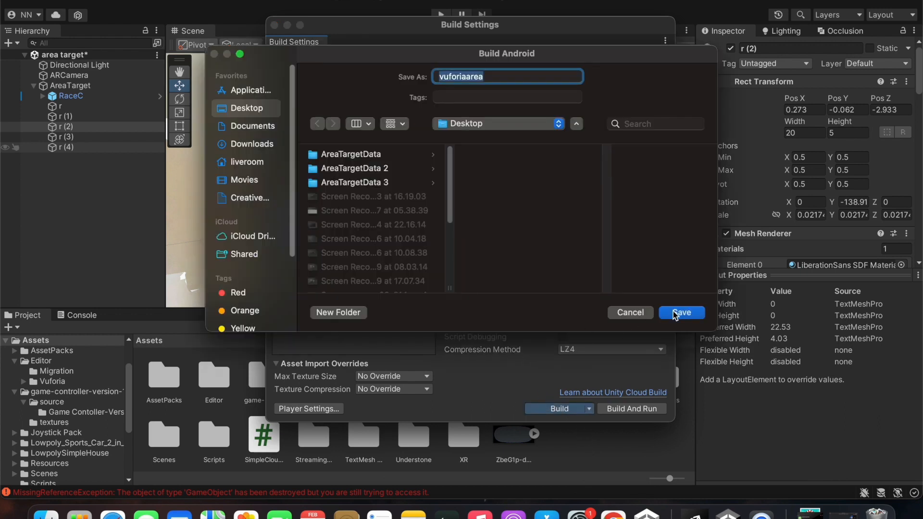
click(681, 312)
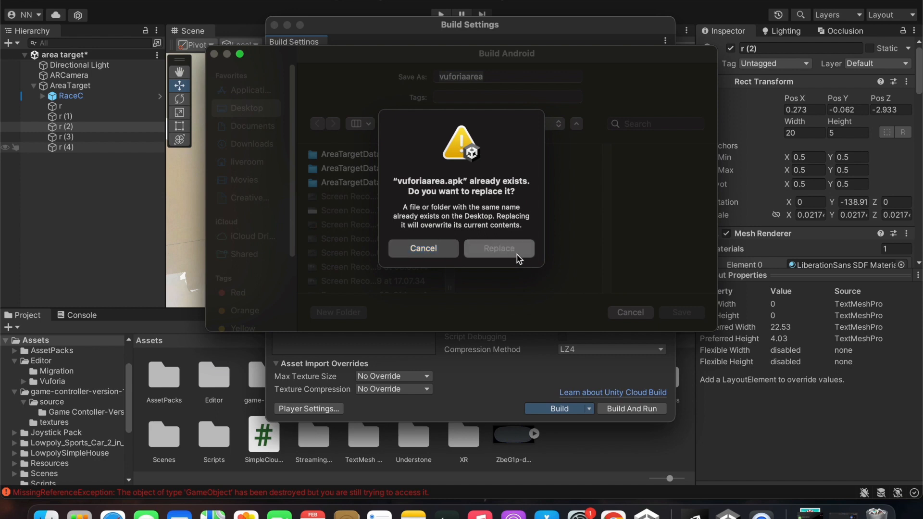
click(498, 248)
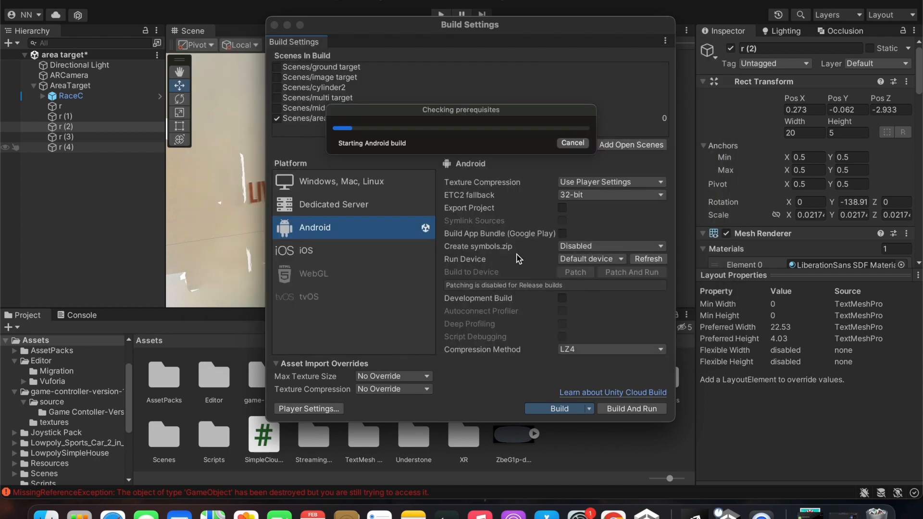